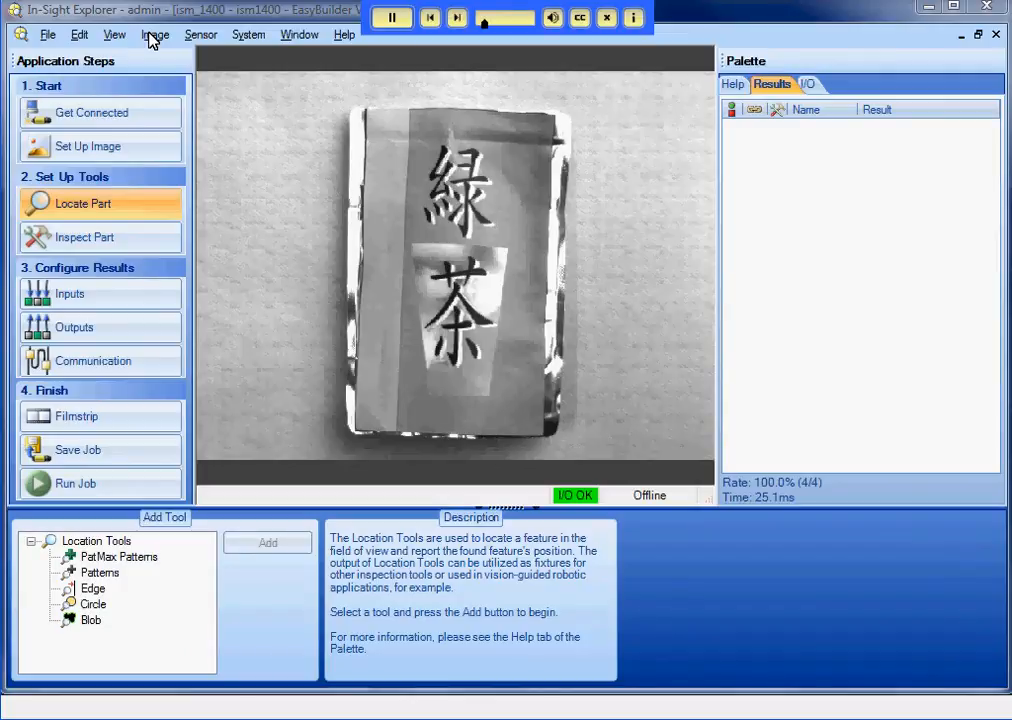
mouse_move(156, 278)
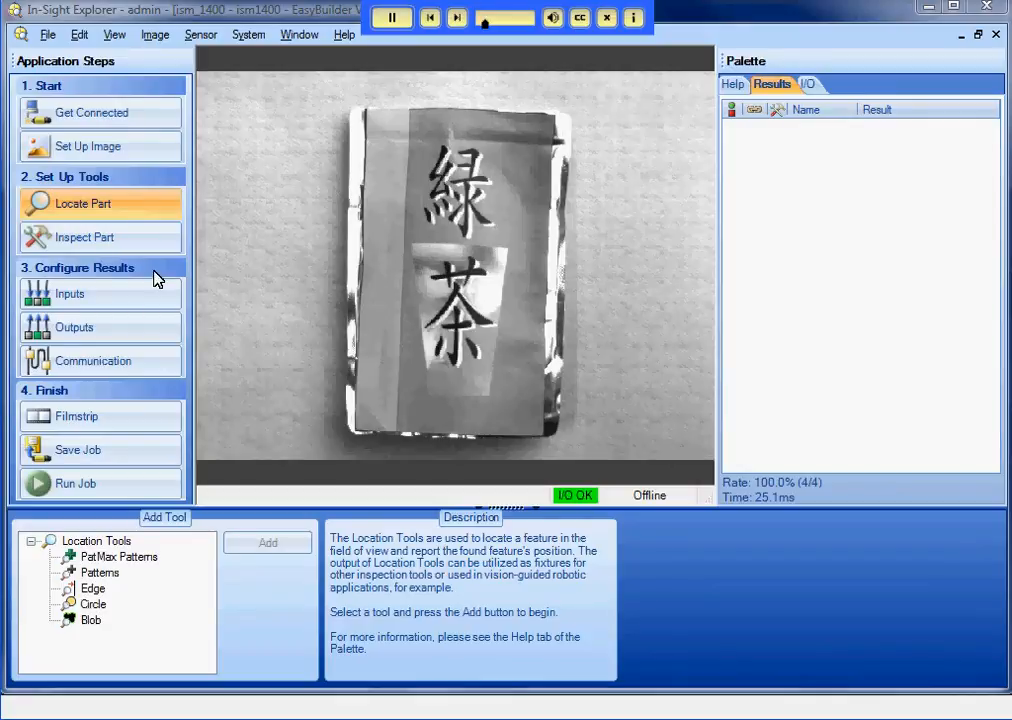
Add a PatMax Patterns tool with its model region covering both Chinese characters and confirm it
left_click(118, 556)
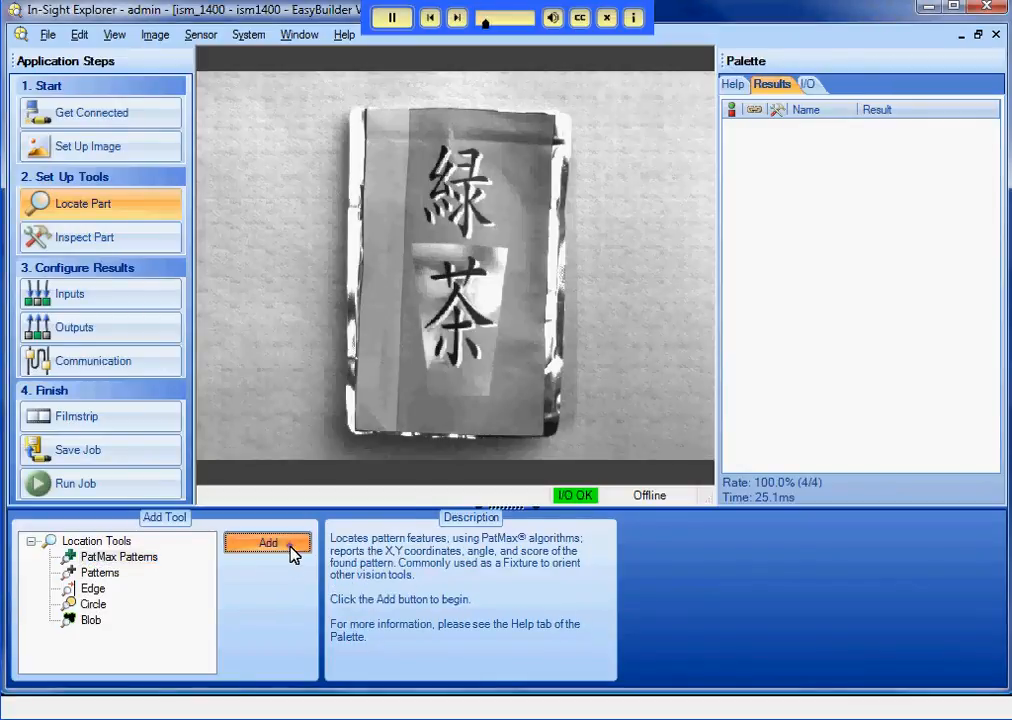
left_click(268, 544)
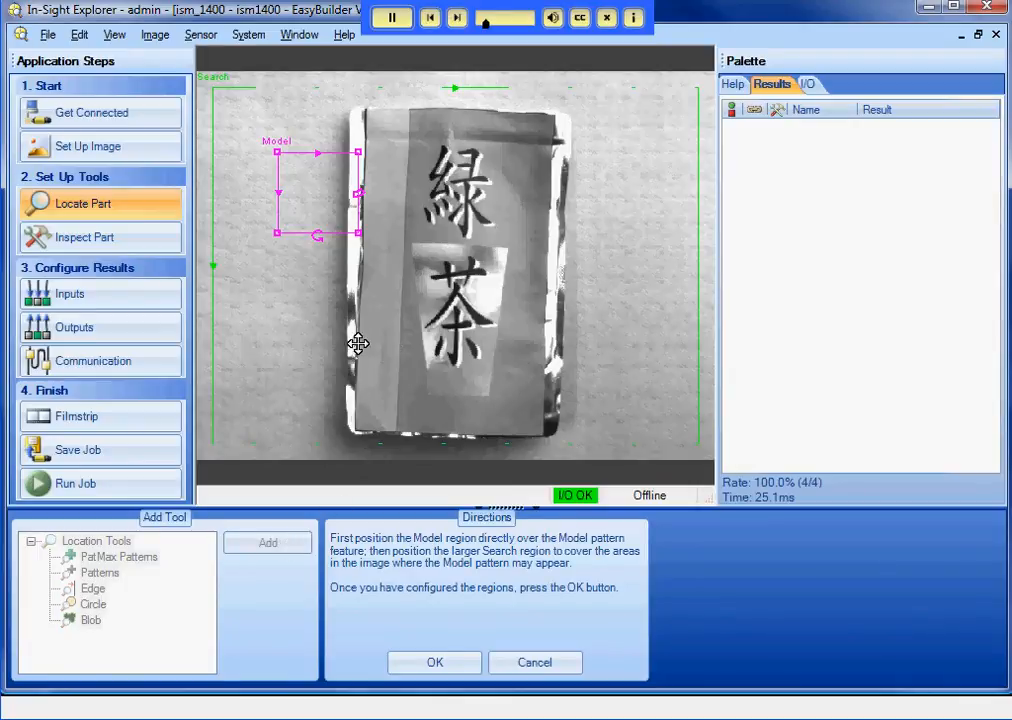
left_click_drag(316, 190, 450, 184)
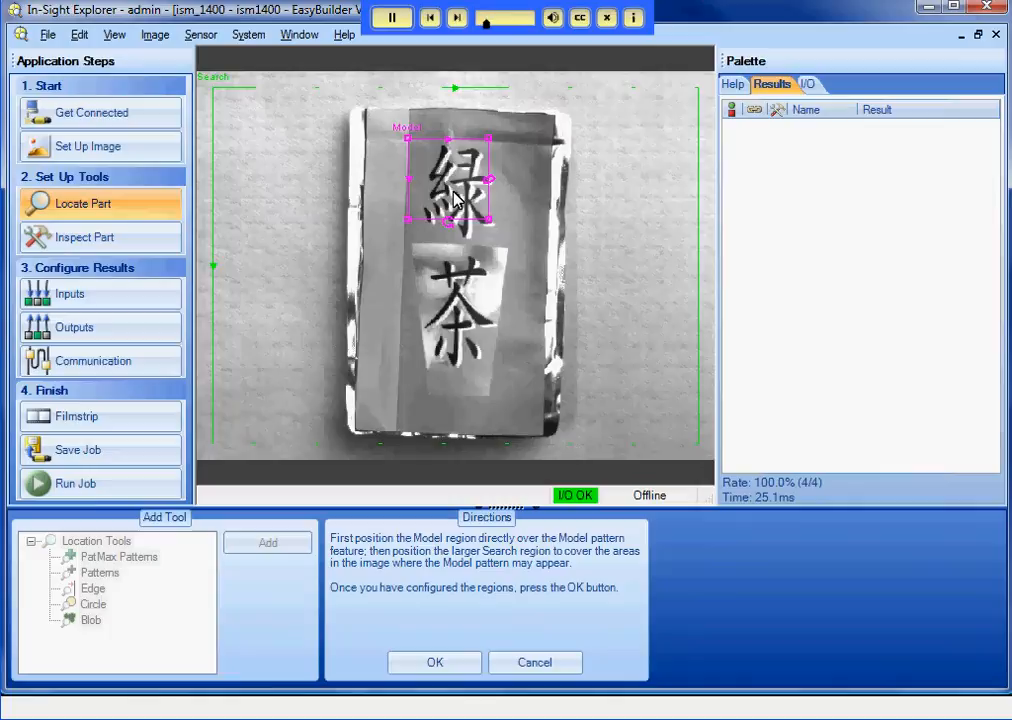
left_click_drag(490, 222, 516, 368)
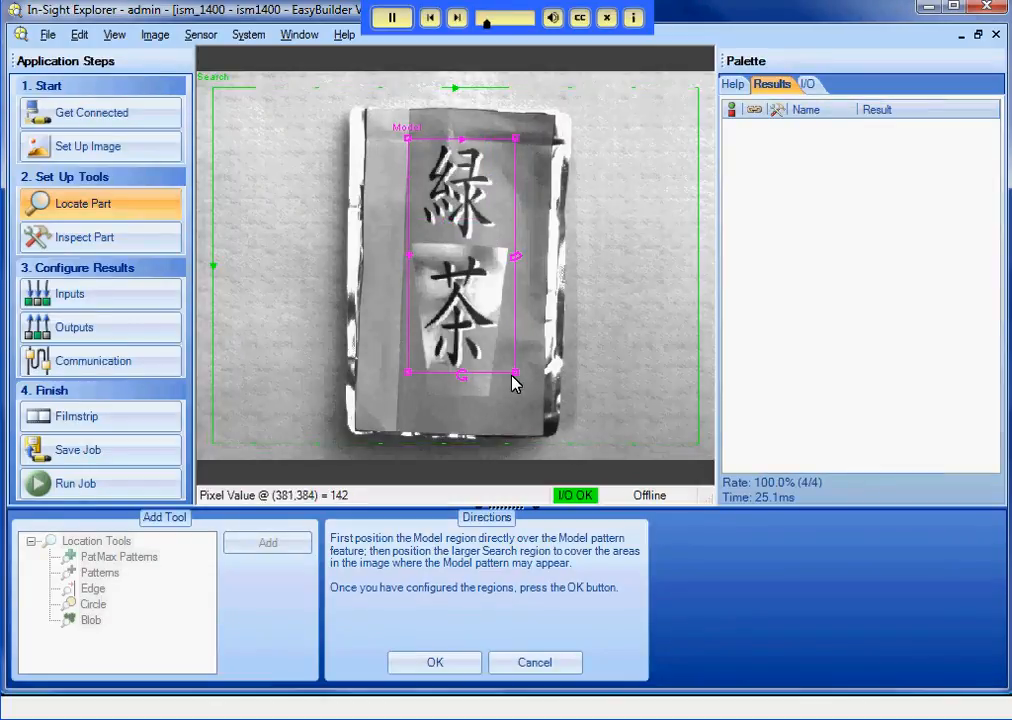
left_click(434, 662)
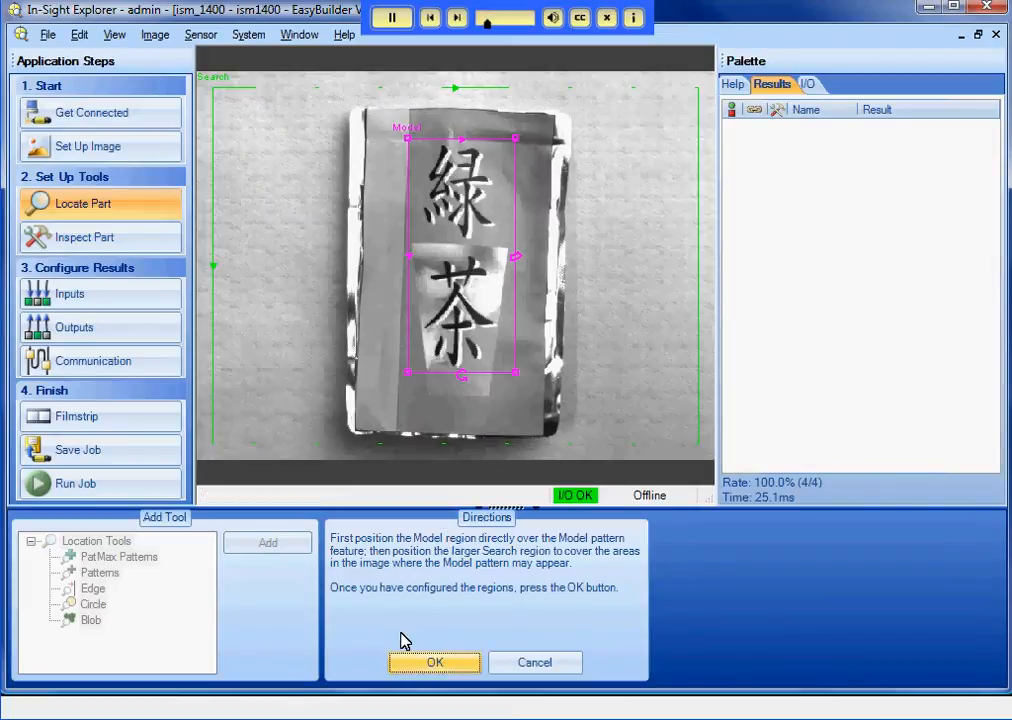
left_click(434, 662)
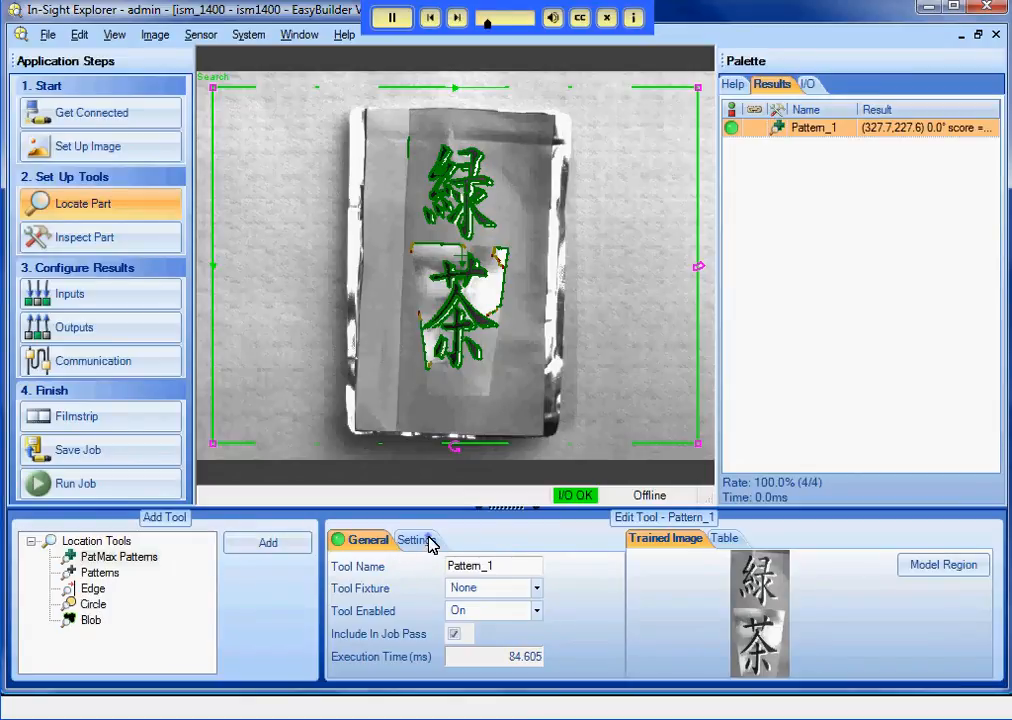
Review the pattern tool's tolerance settings, then move to the Communication setup step
left_click(416, 540)
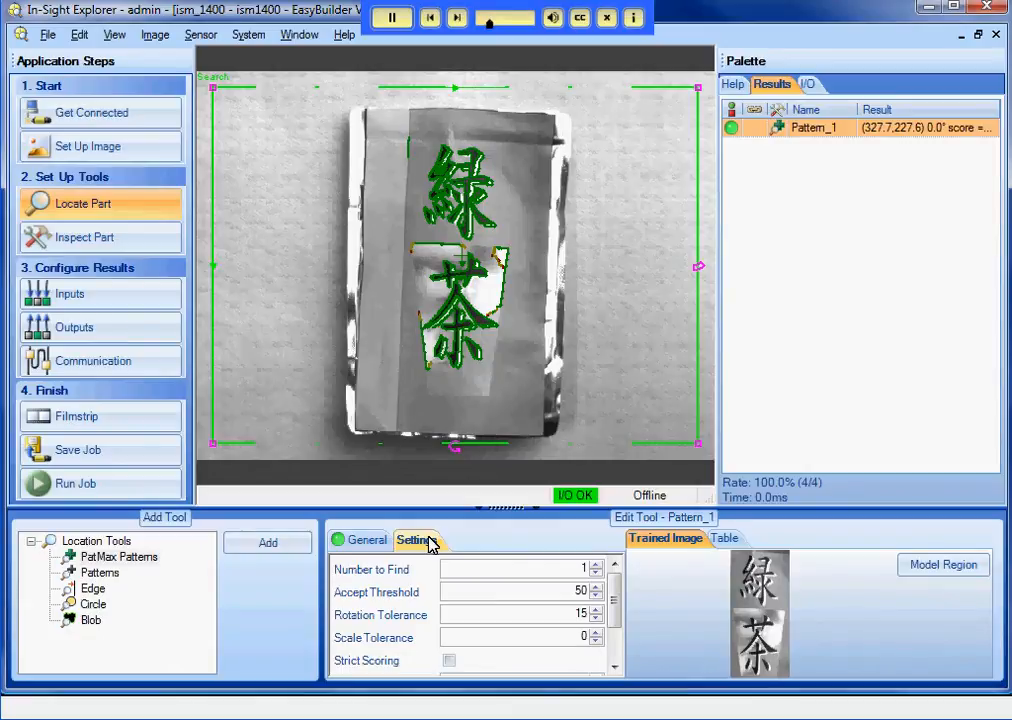
left_click(530, 616)
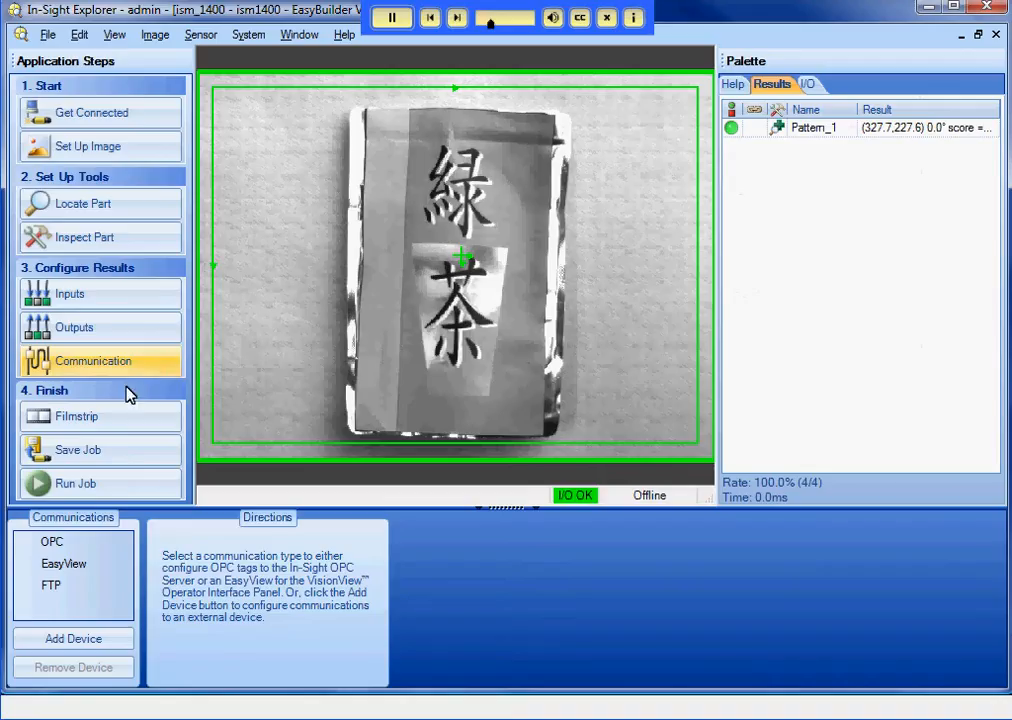
Add a communication device: PLC, manufacturer Mitsubishi, protocol CC-Link
left_click(72, 638)
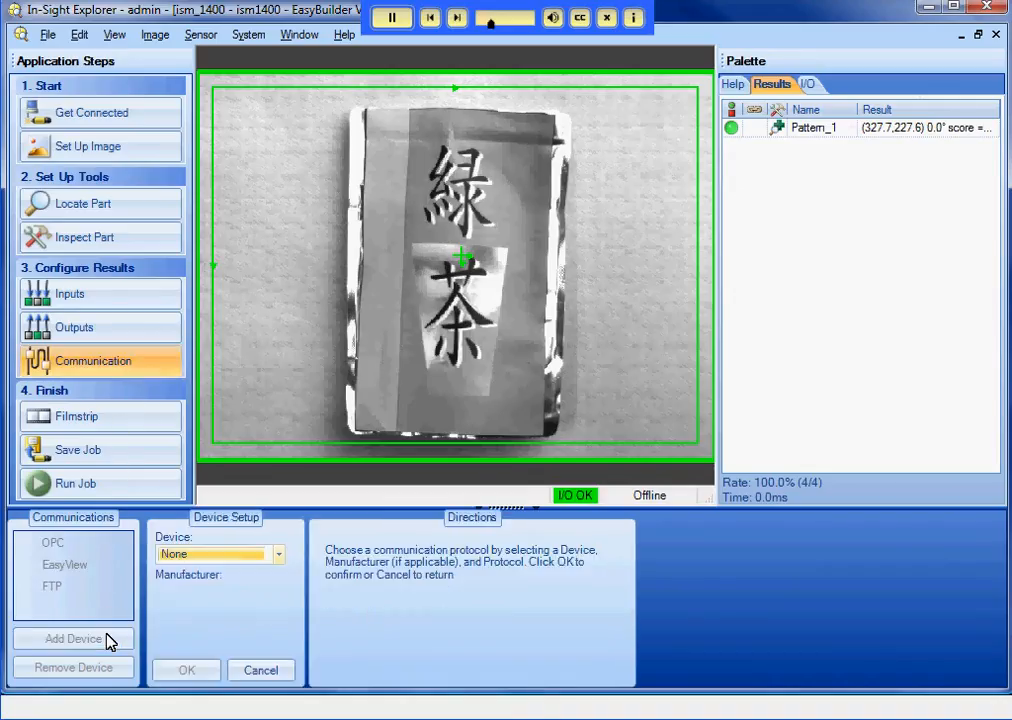
left_click(278, 554)
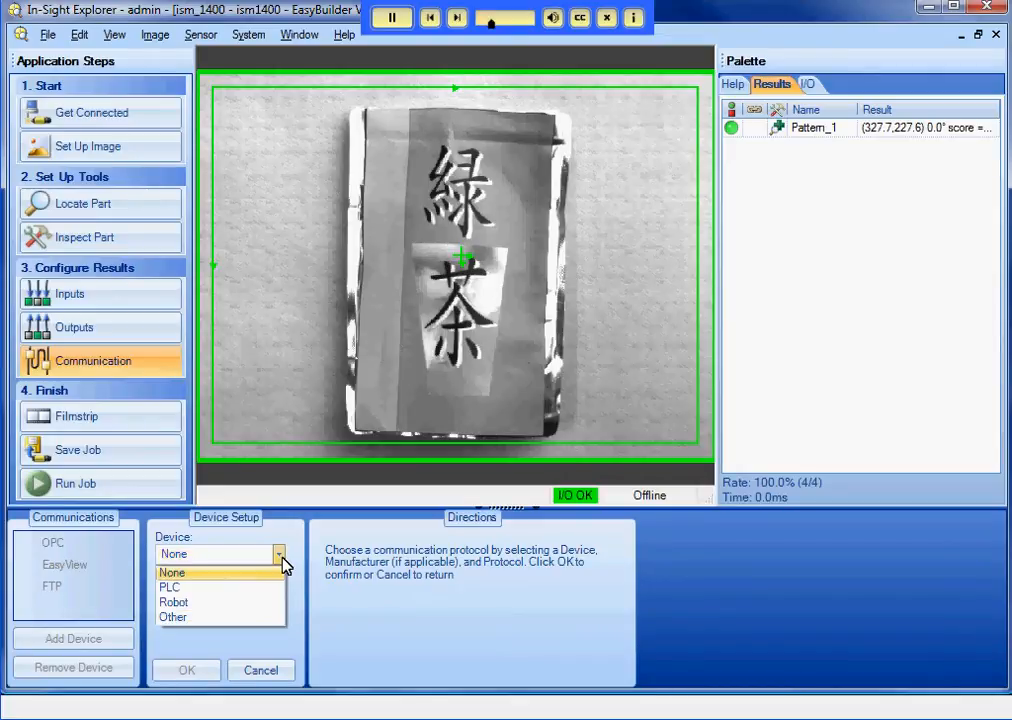
mouse_move(278, 600)
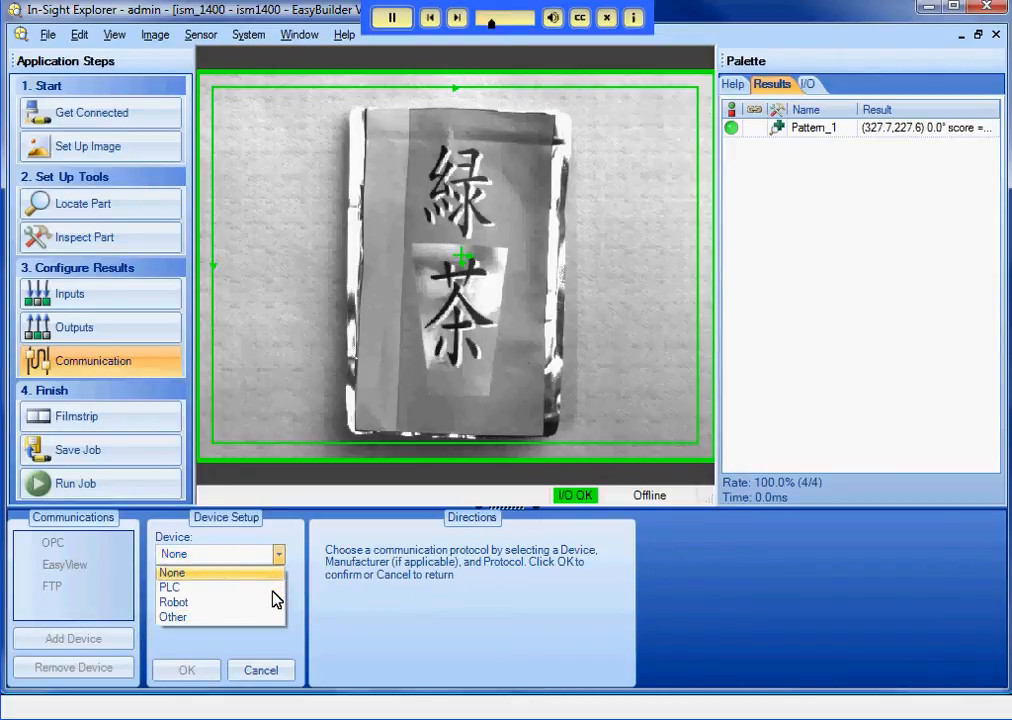
left_click(168, 588)
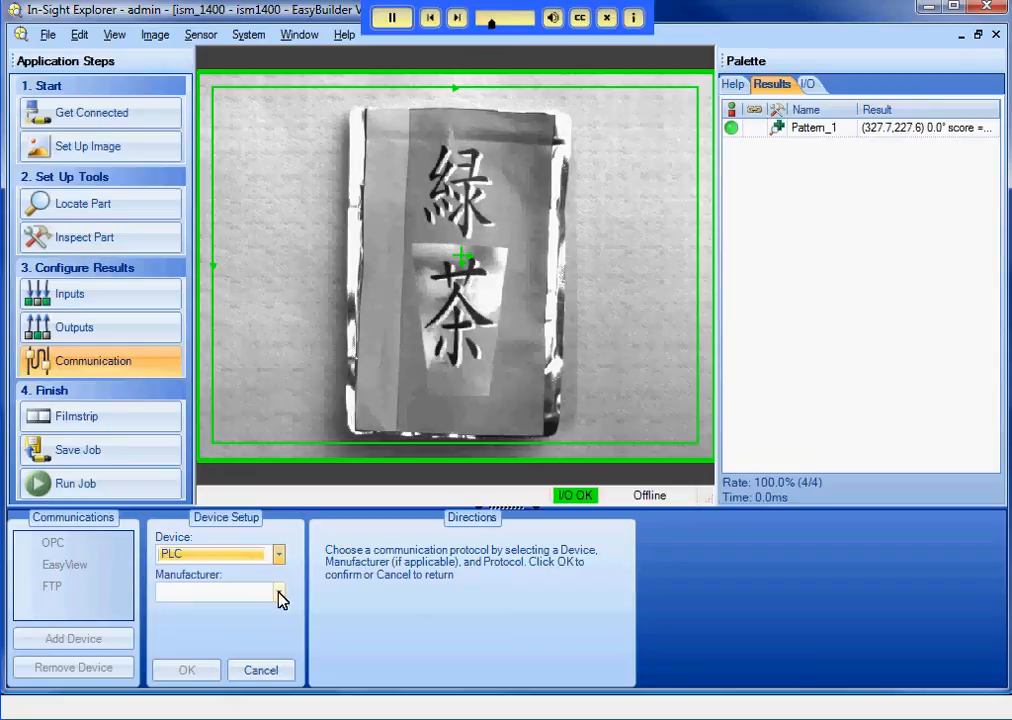
left_click(280, 592)
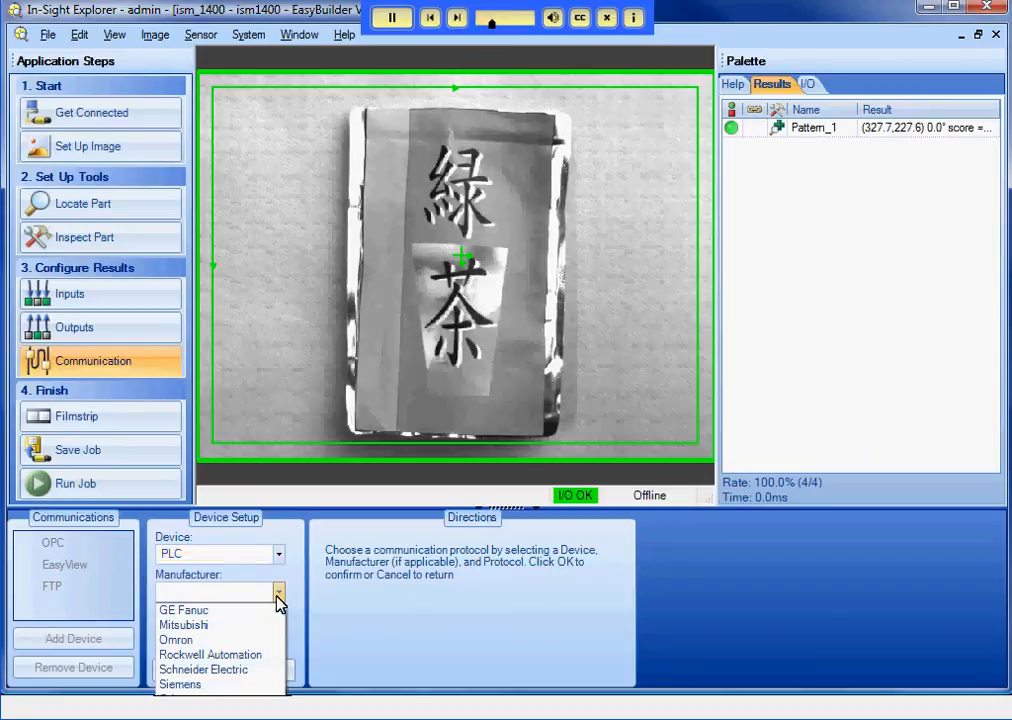
left_click(178, 624)
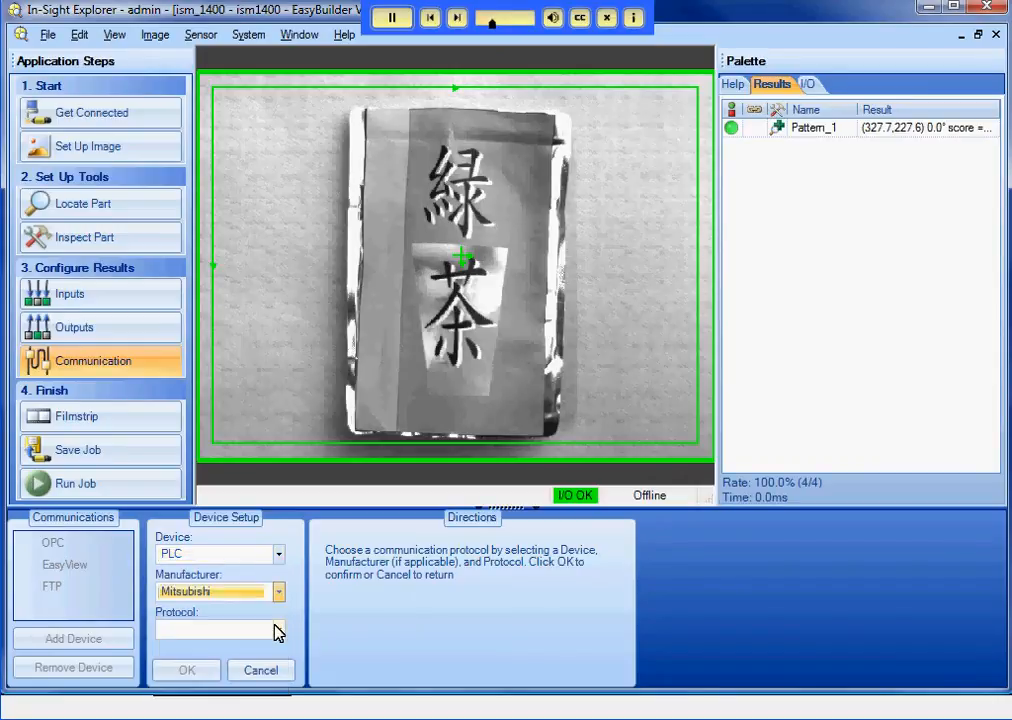
left_click(280, 632)
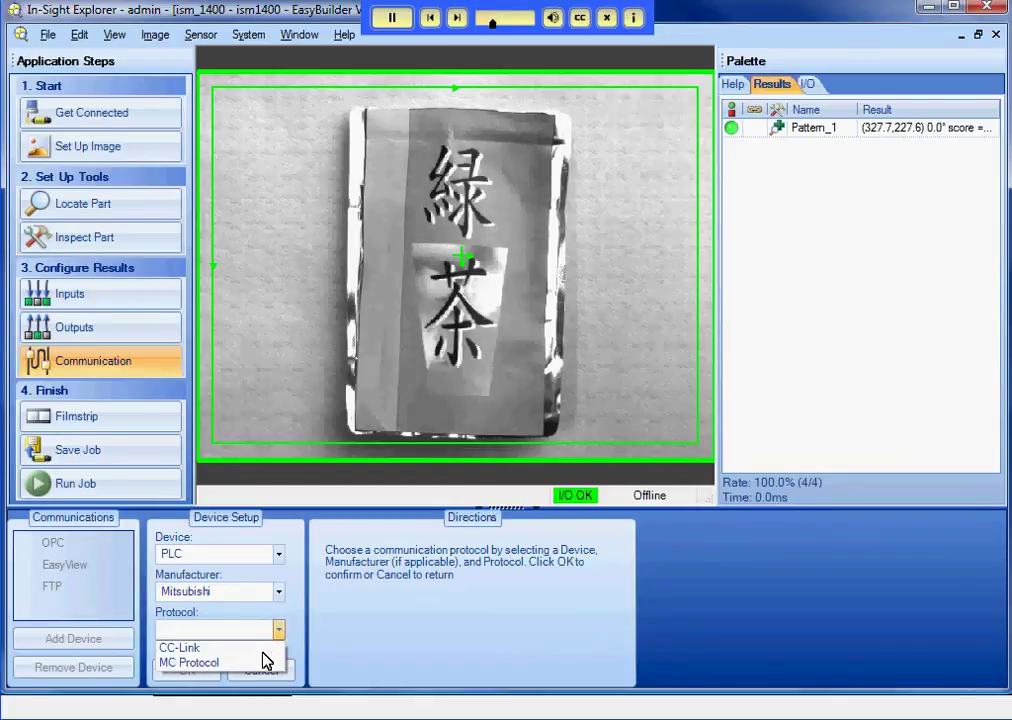
left_click(178, 648)
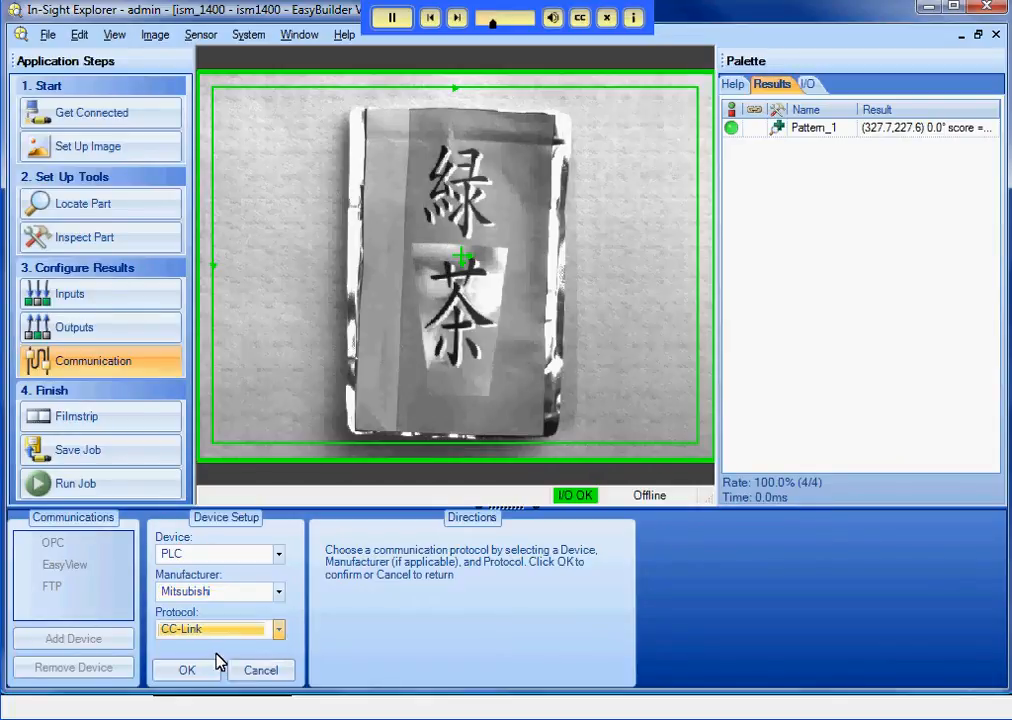
left_click(182, 668)
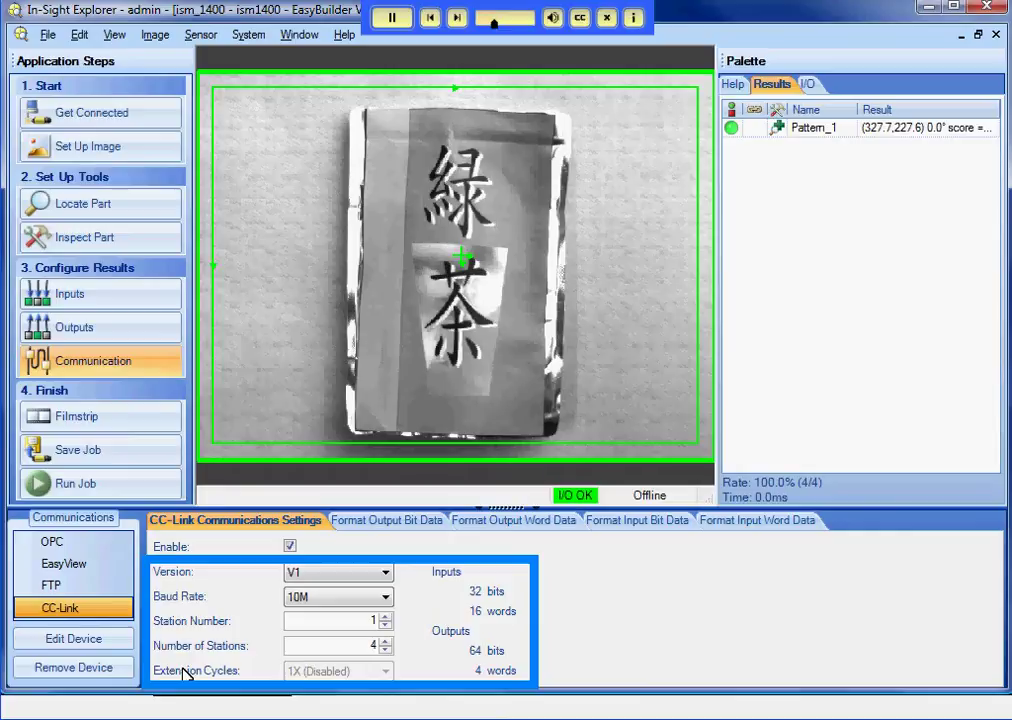
mouse_move(200, 686)
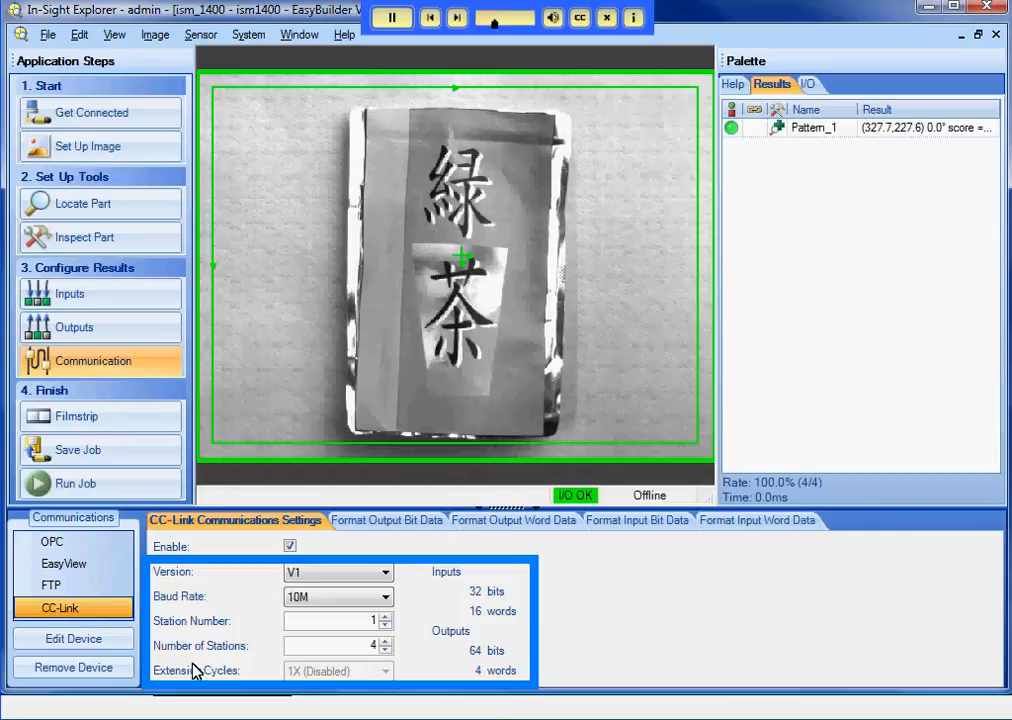
Show the CC-Link device's Format Output Word Data page
left_click(512, 520)
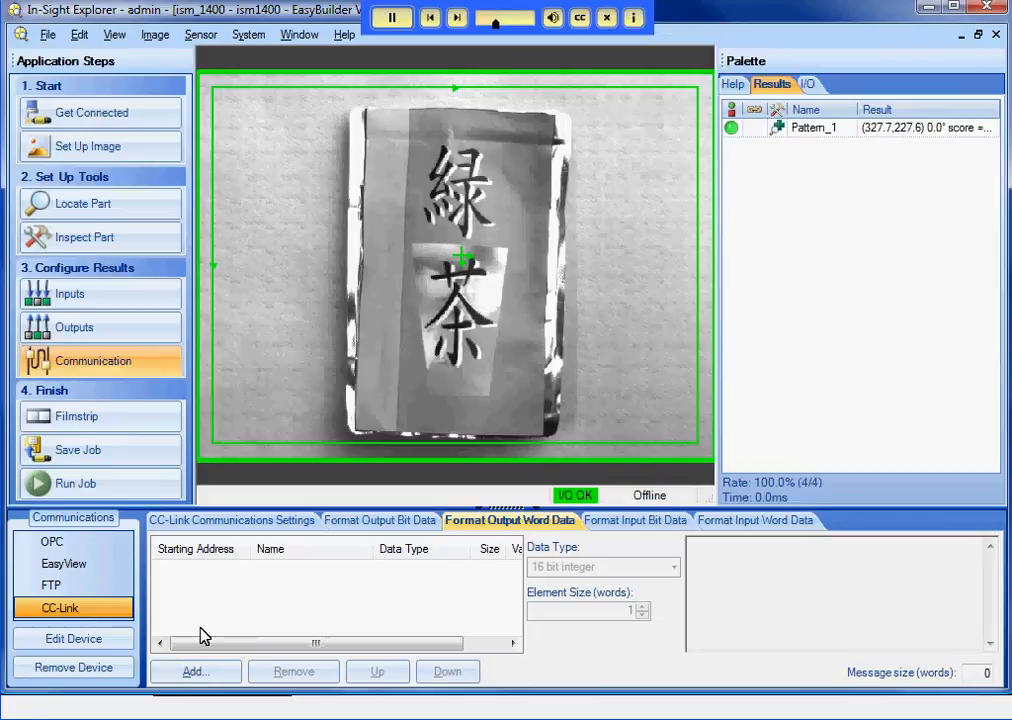
Map Pattern_1 Fixture Angle, X and Y as output words, then show the input word data page
left_click(192, 672)
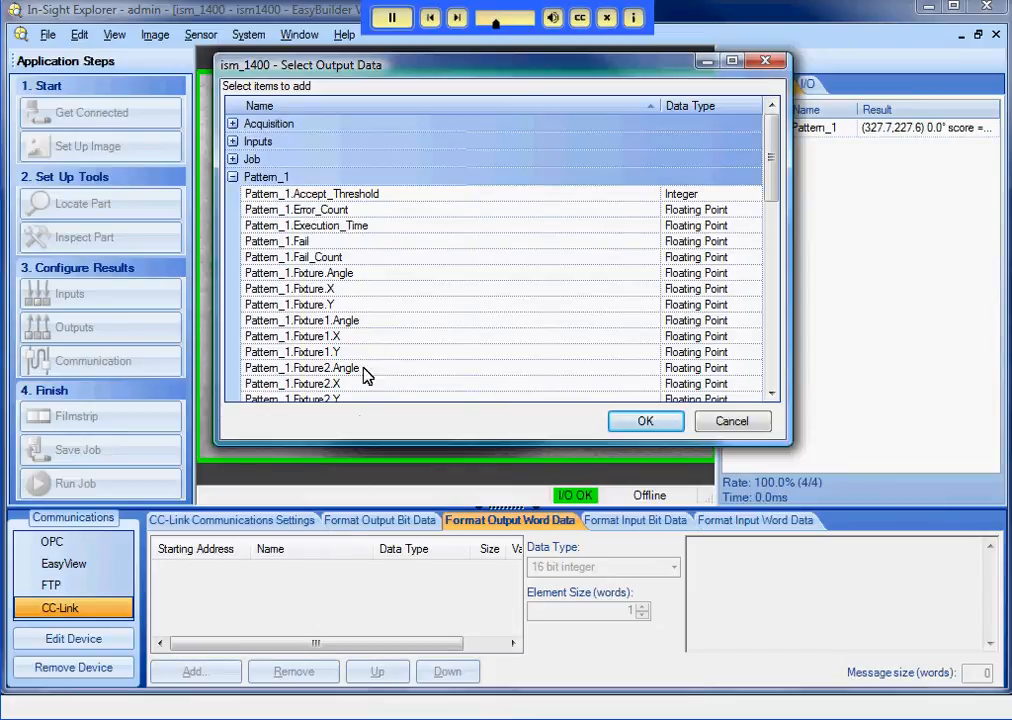
left_click(298, 272)
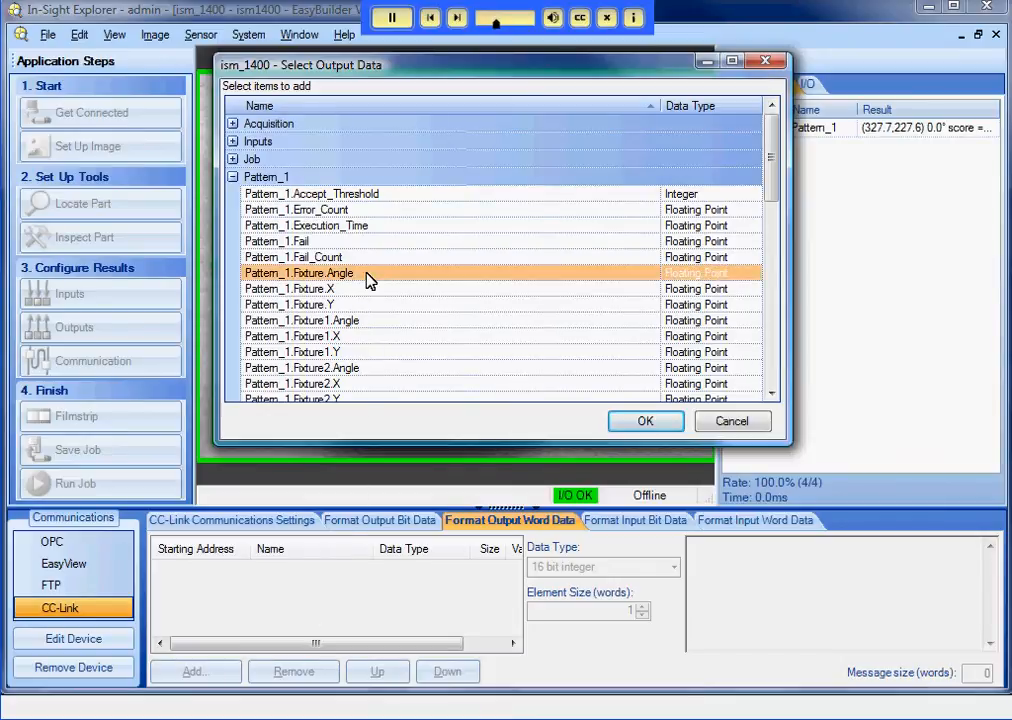
left_click(290, 288)
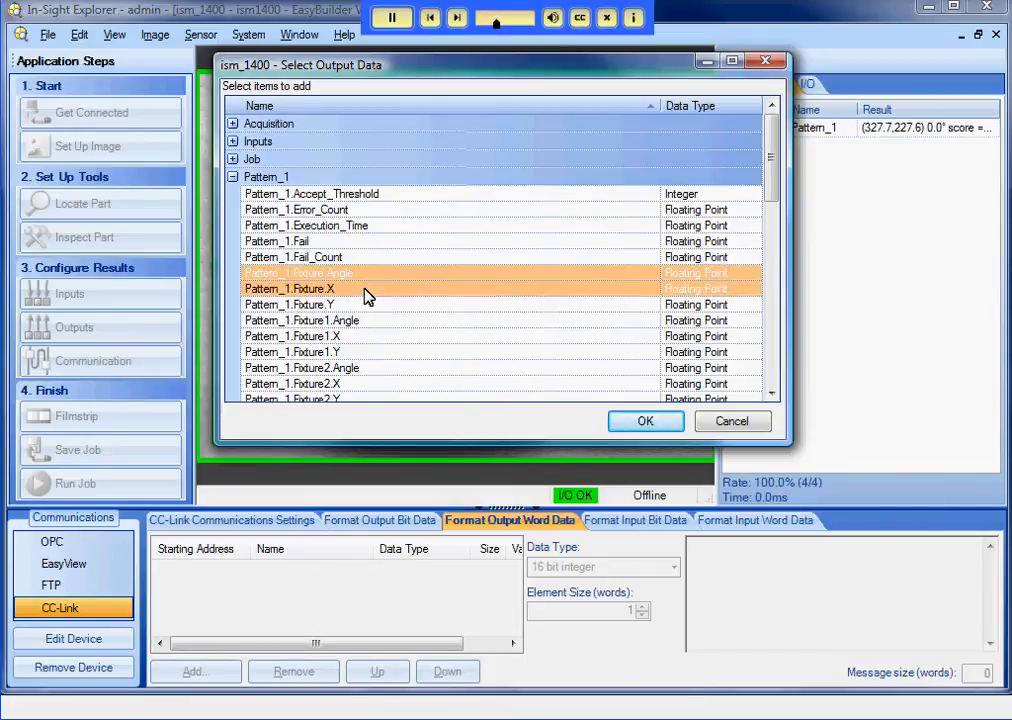
mouse_move(364, 308)
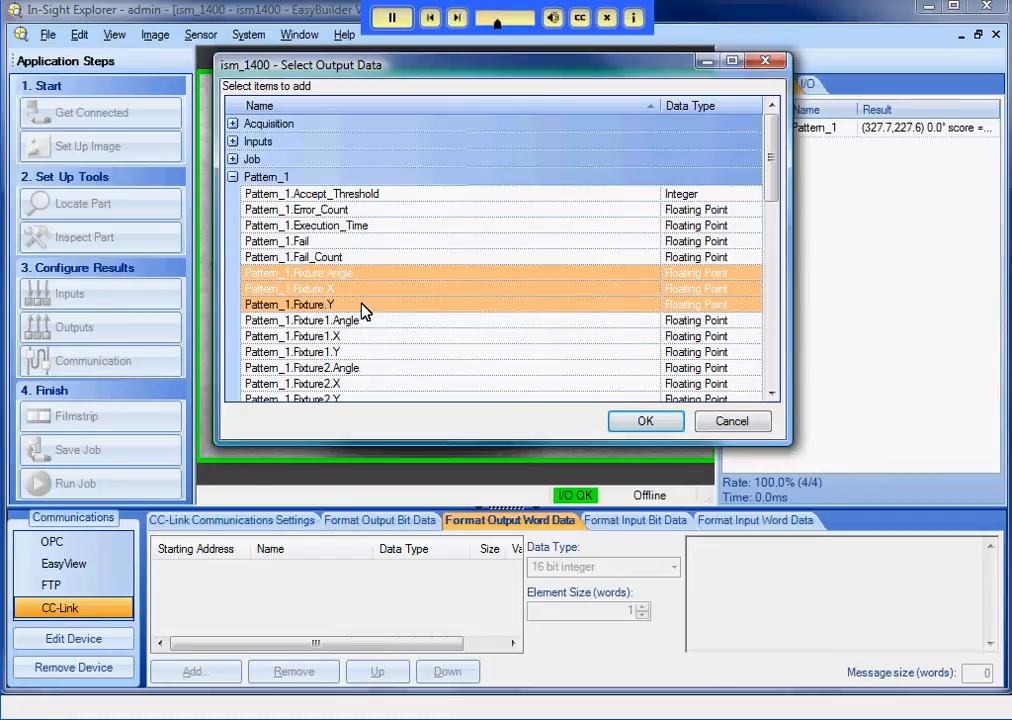
mouse_move(662, 400)
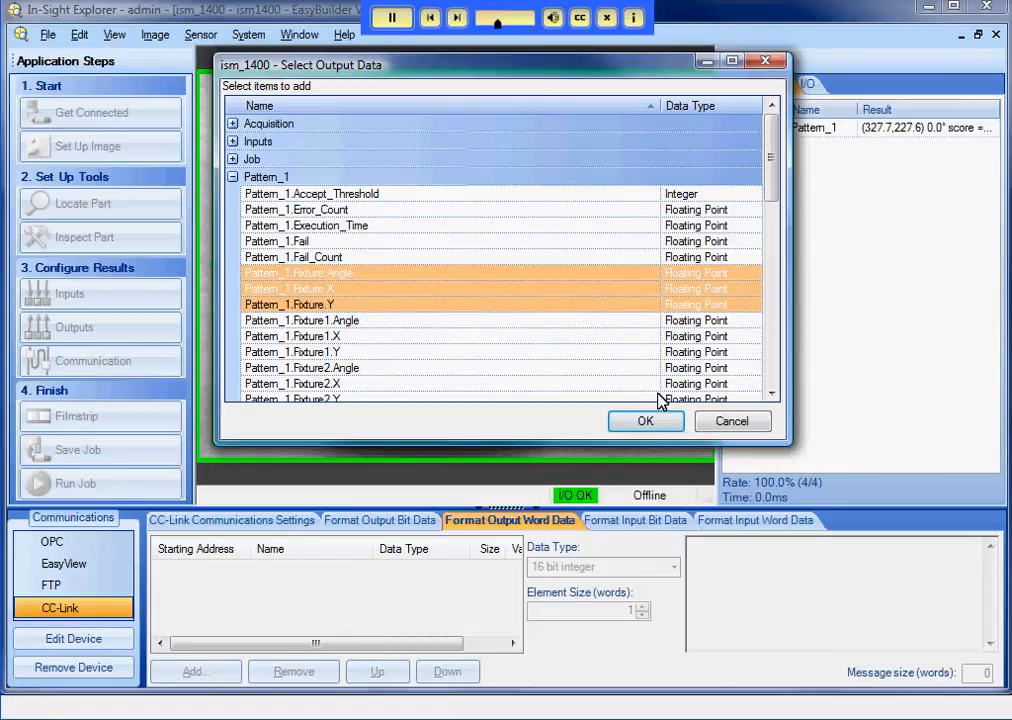
left_click(644, 420)
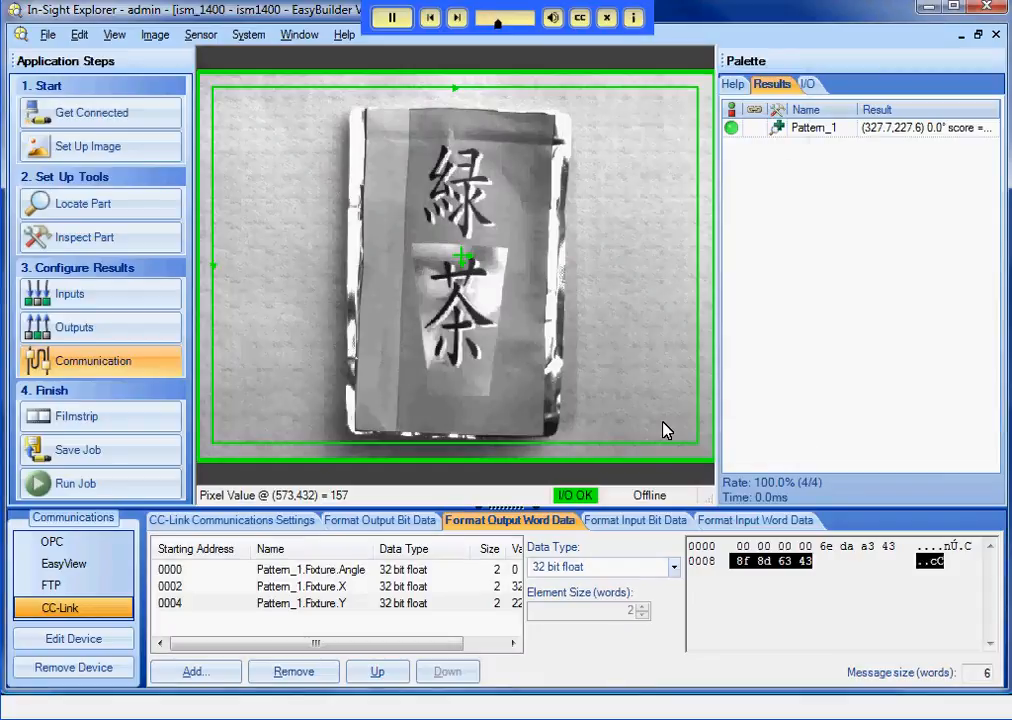
left_click(760, 520)
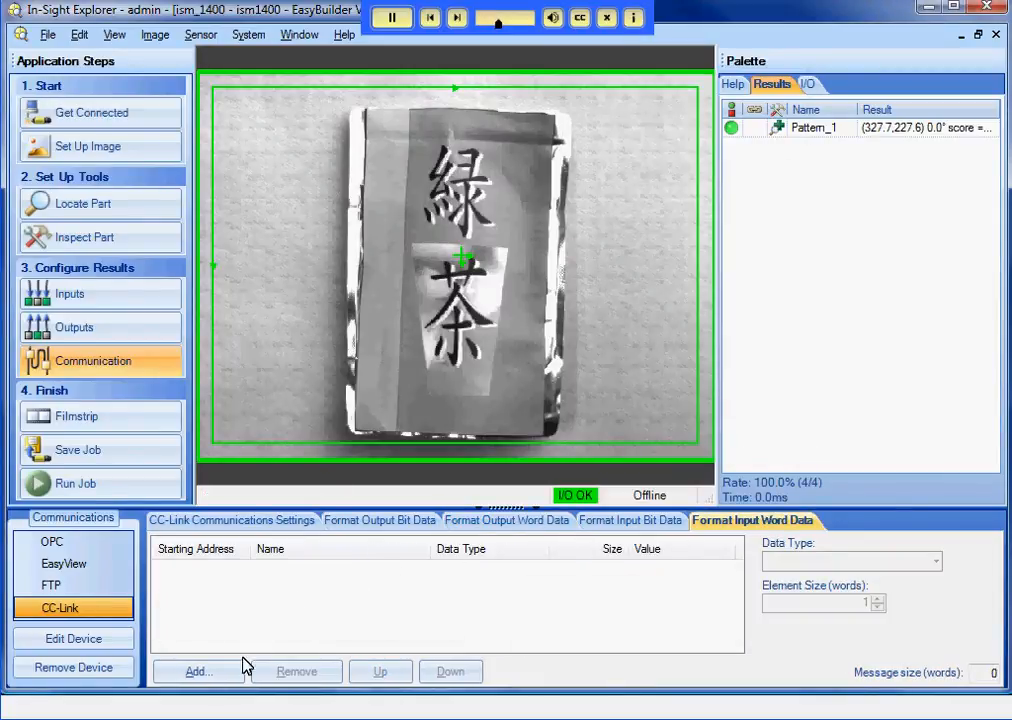
Add Pattern_1.Rotation_Tolerance as a 32 bit float input word and go to Run Job
left_click(196, 672)
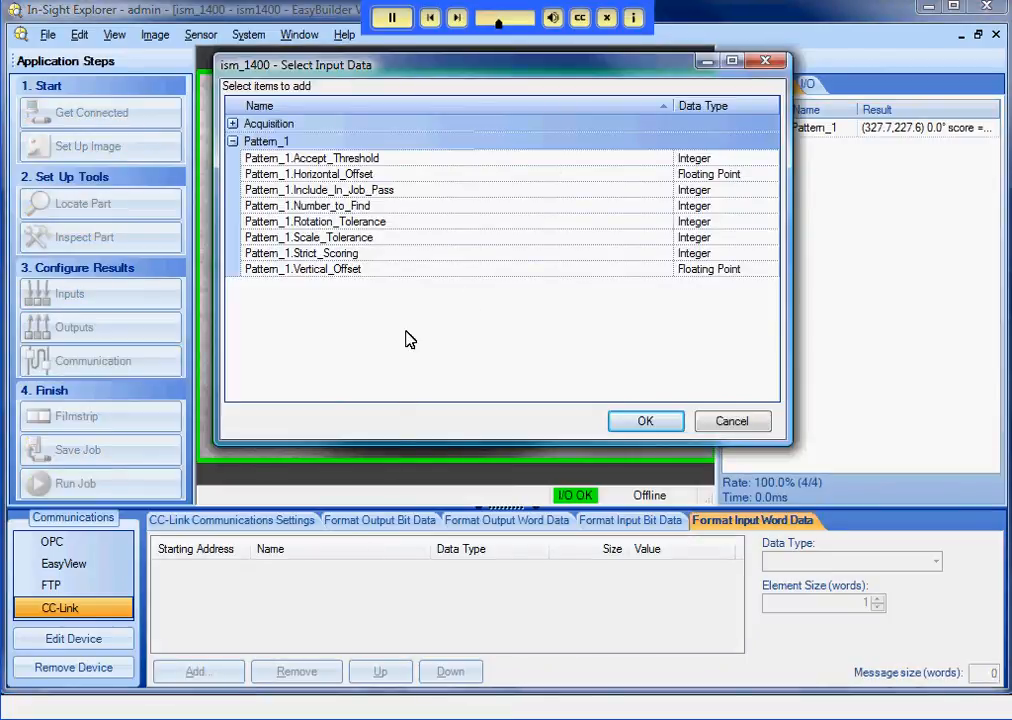
left_click(316, 220)
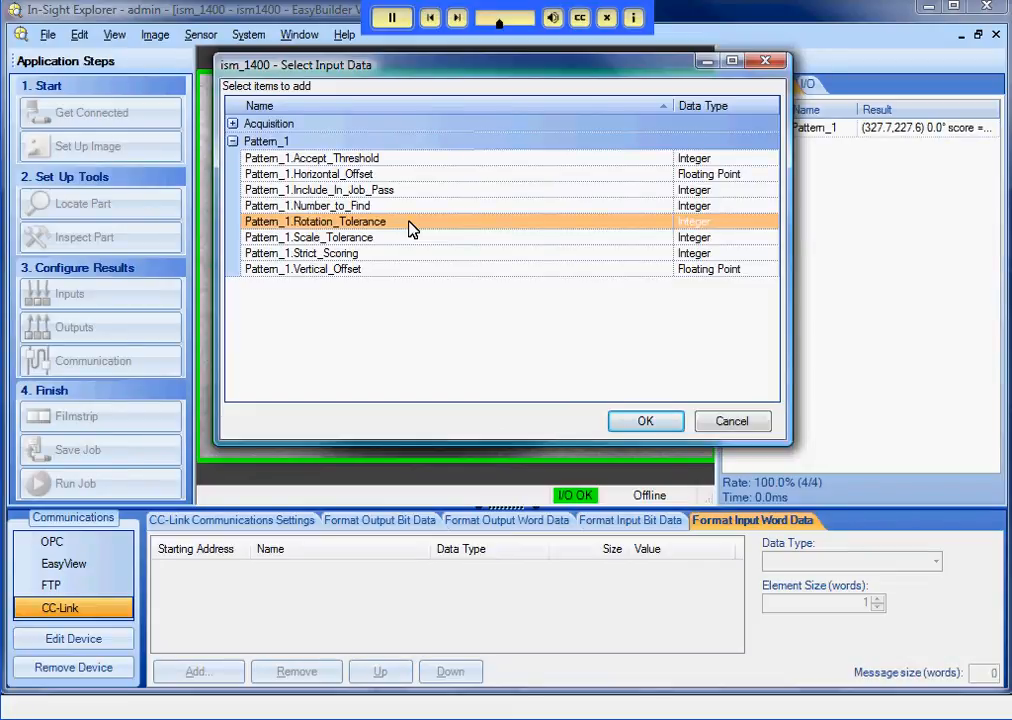
left_click(644, 420)
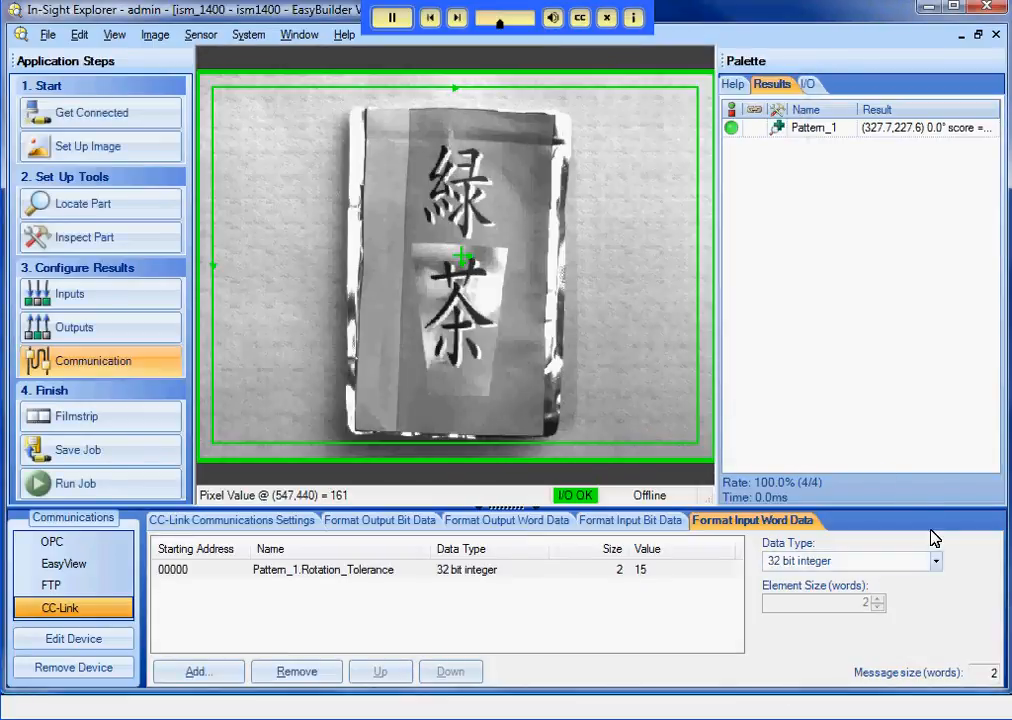
left_click(936, 560)
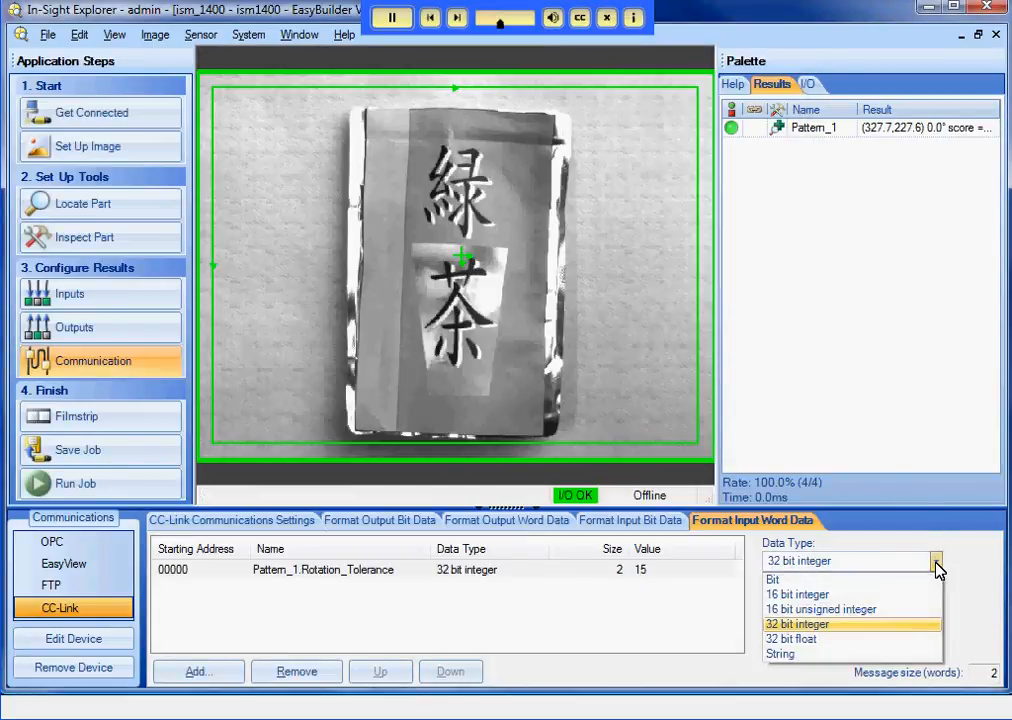
left_click(792, 638)
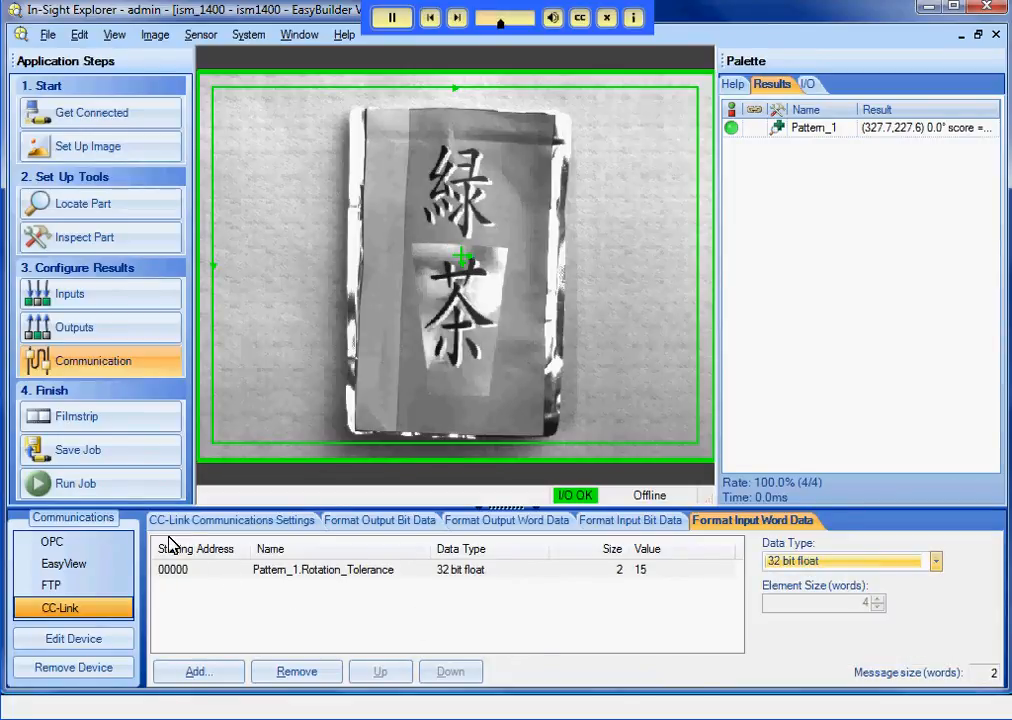
left_click(76, 482)
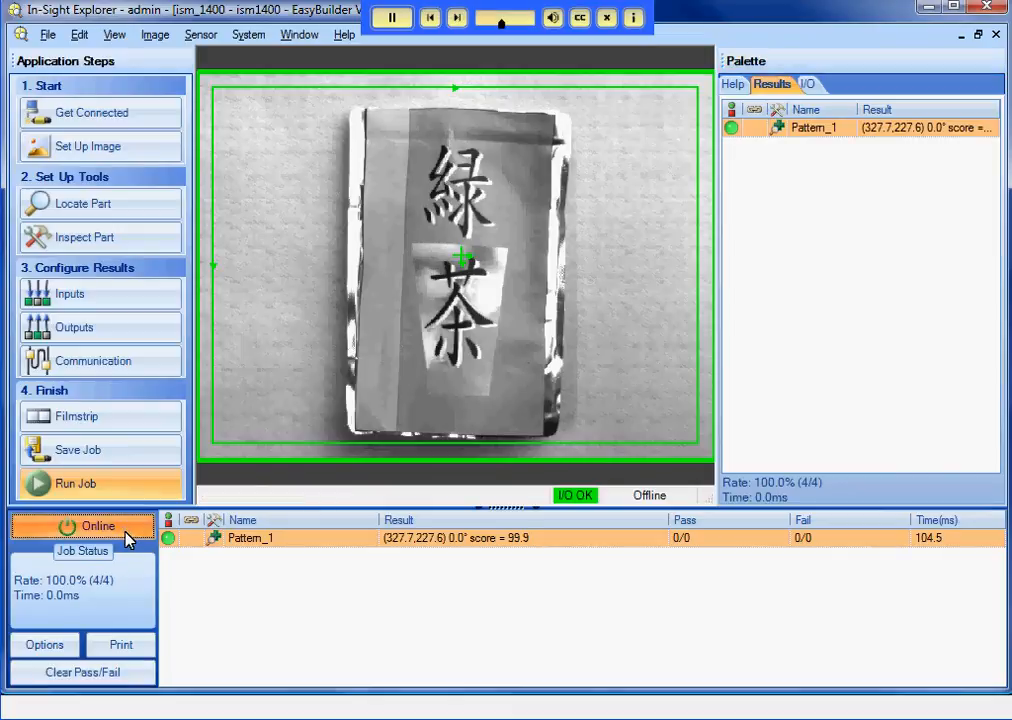
left_click(80, 526)
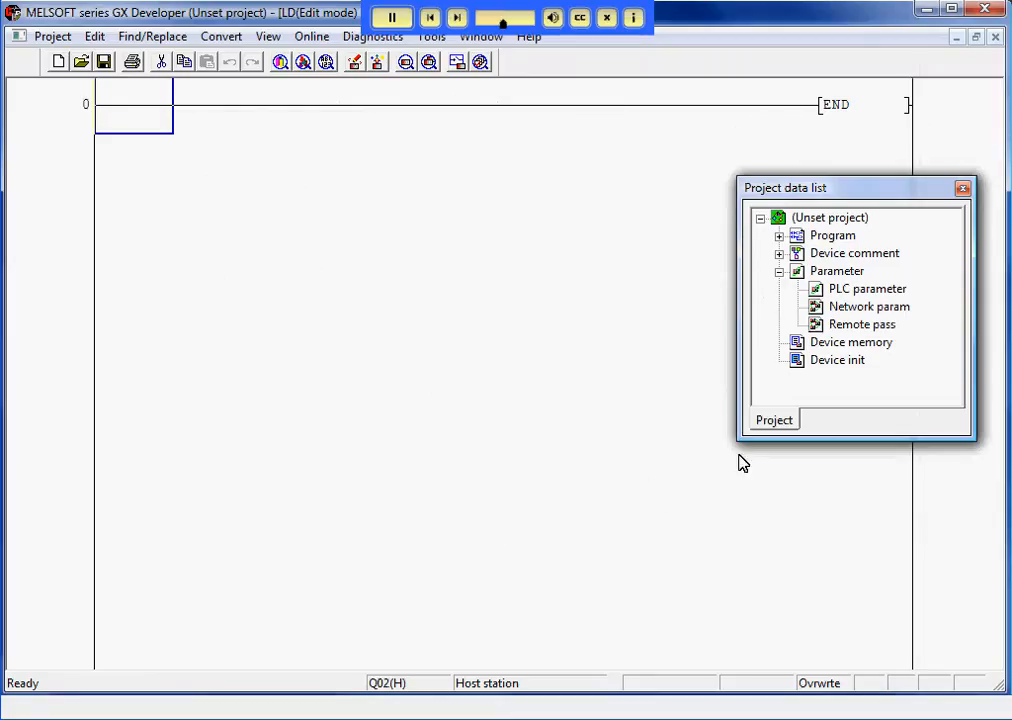
Open Network param from the project data list to choose CC-Link
double_click(868, 306)
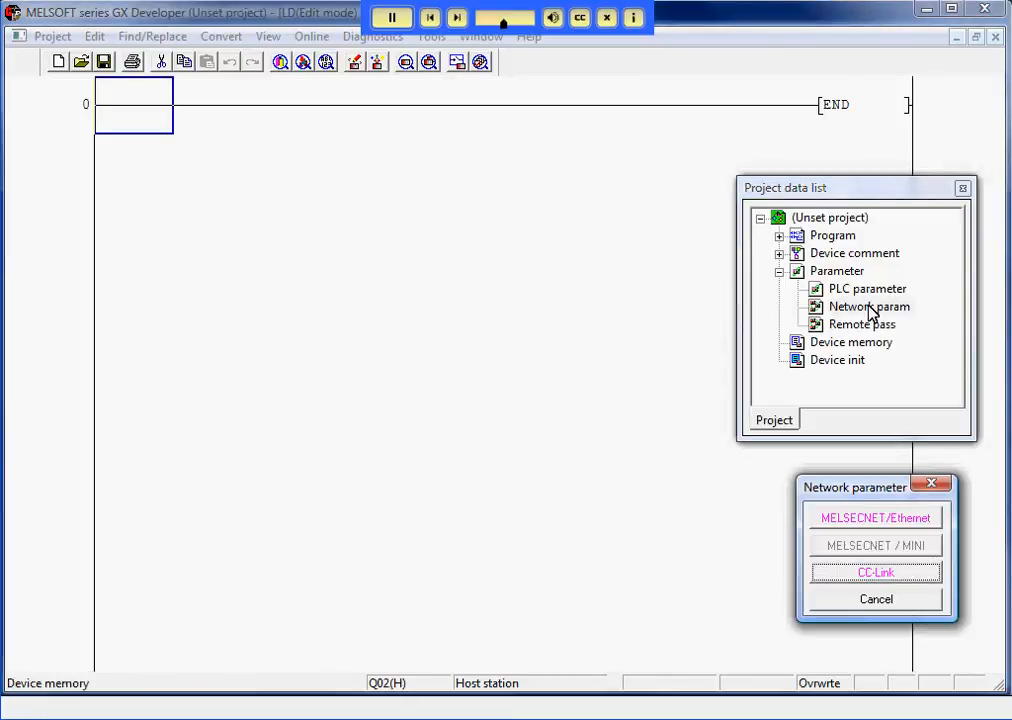
mouse_move(910, 566)
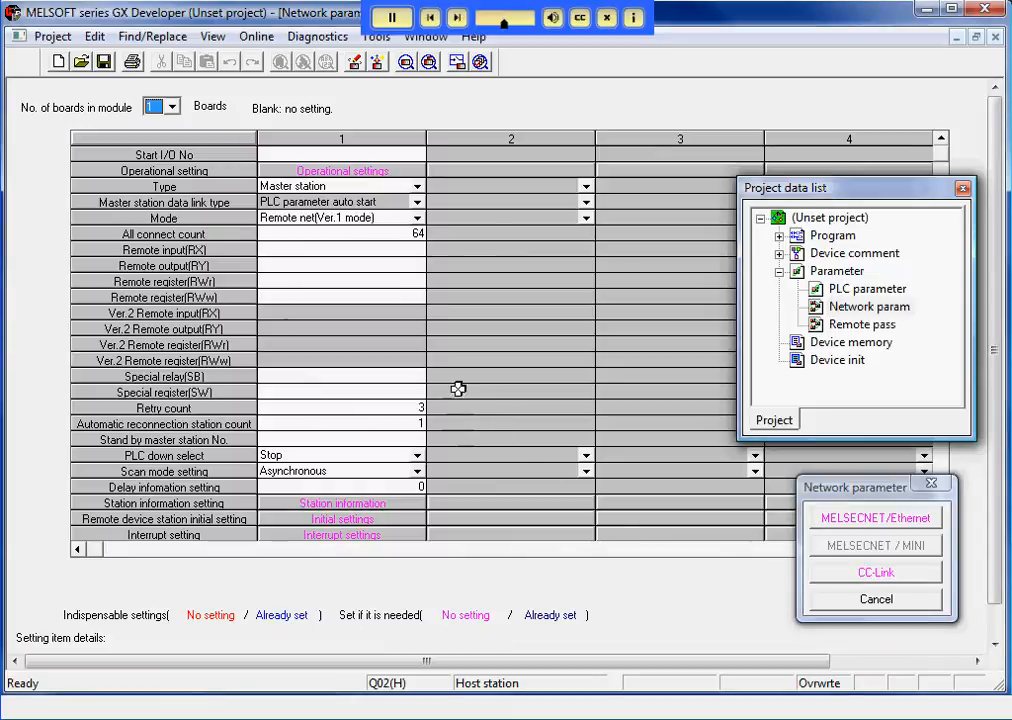
Enter start I/O 0020, connect count 1, and link devices X100, Y100, D100, D600, SB0, SW0
left_click(340, 154)
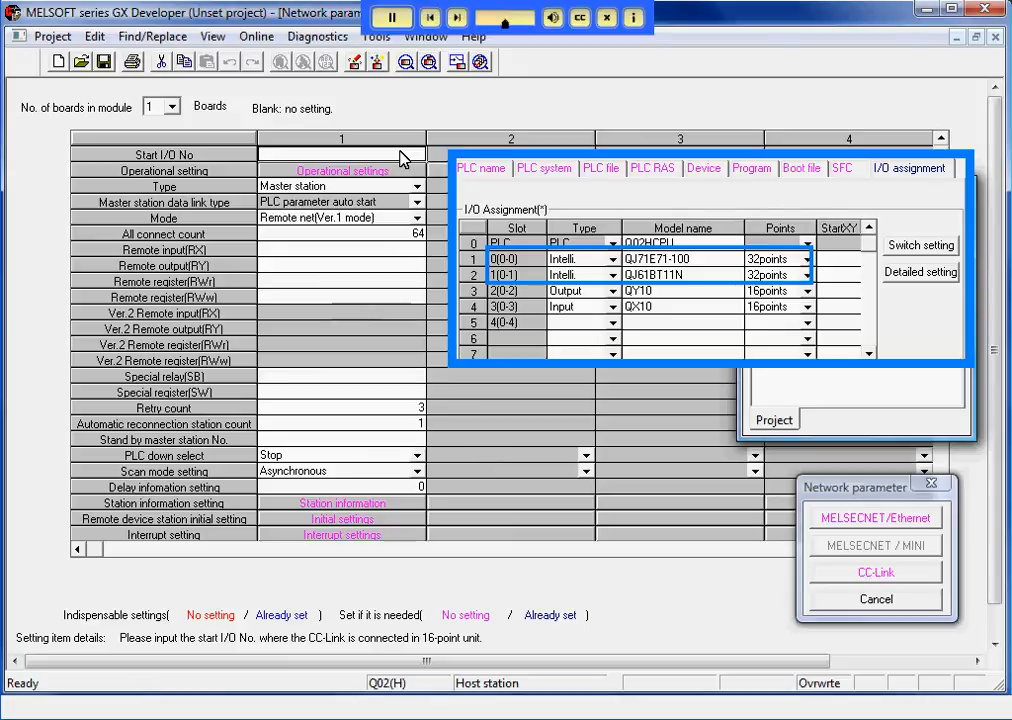
type("0020")
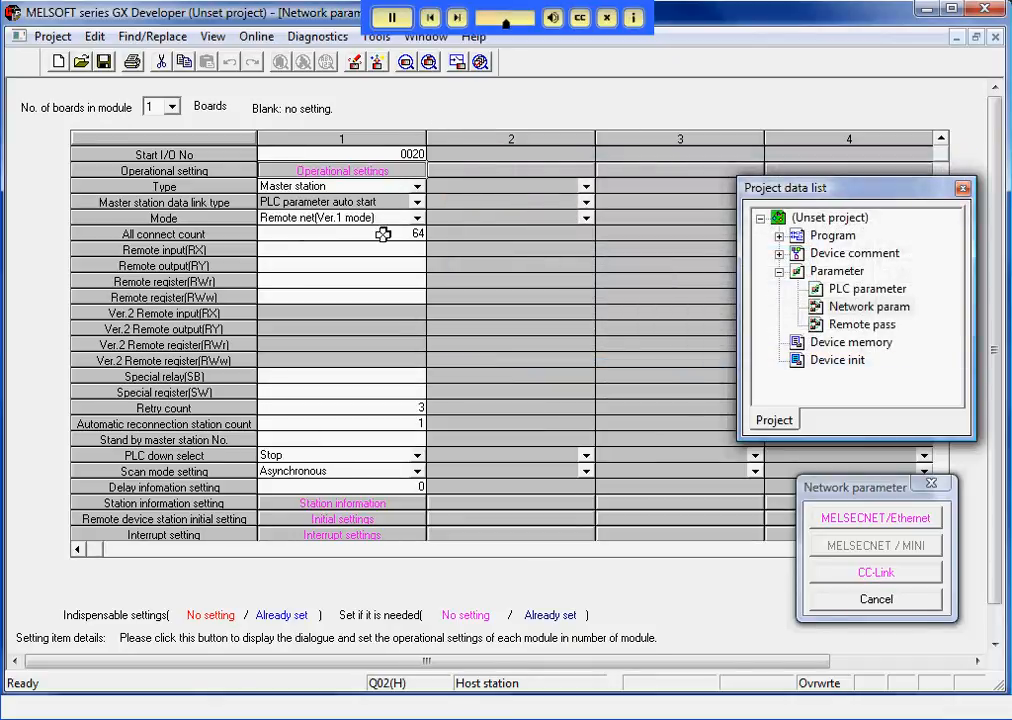
left_click(340, 234)
type("1")
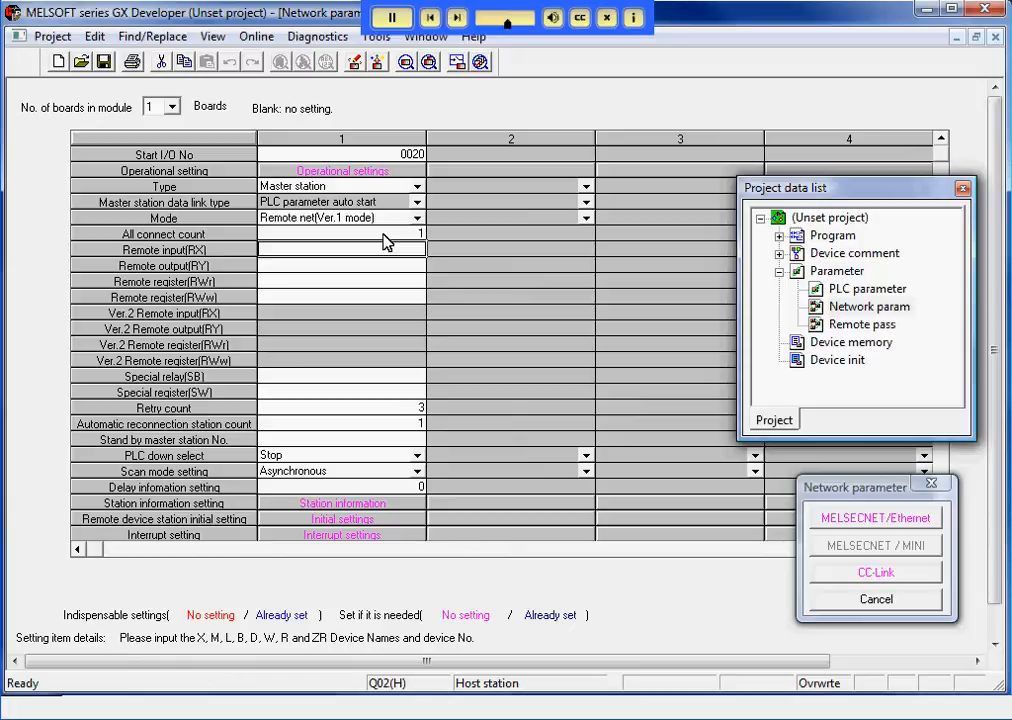
type("X100")
left_click(340, 264)
type("Y10")
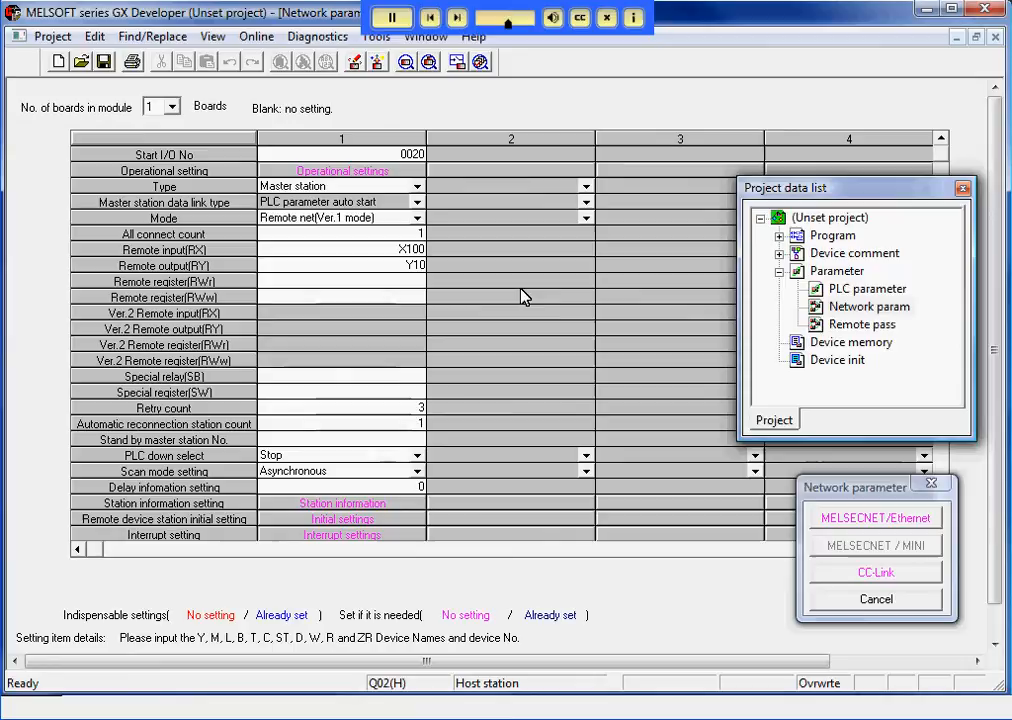
type("D1")
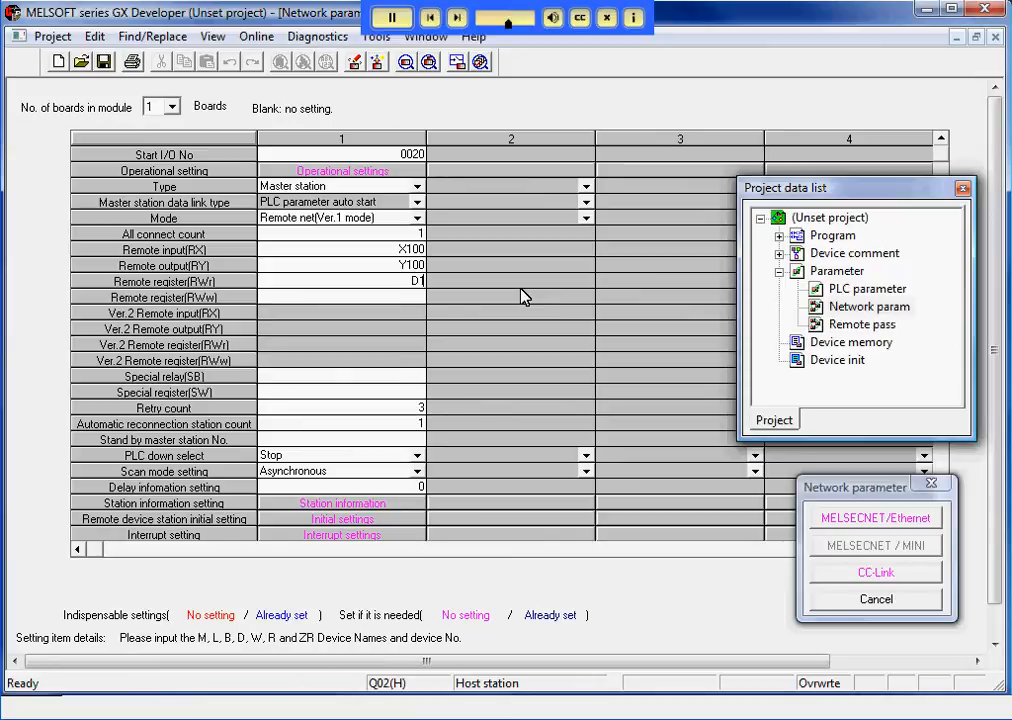
type("00")
left_click(340, 296)
type("D600")
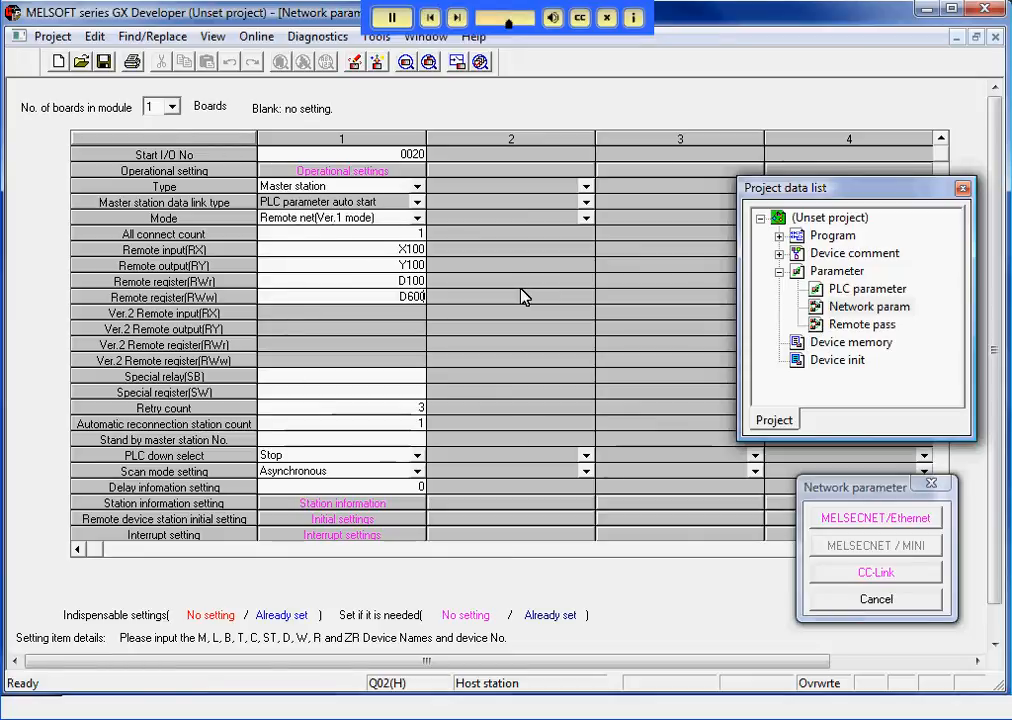
type("SE")
left_click(342, 392)
type("SW0")
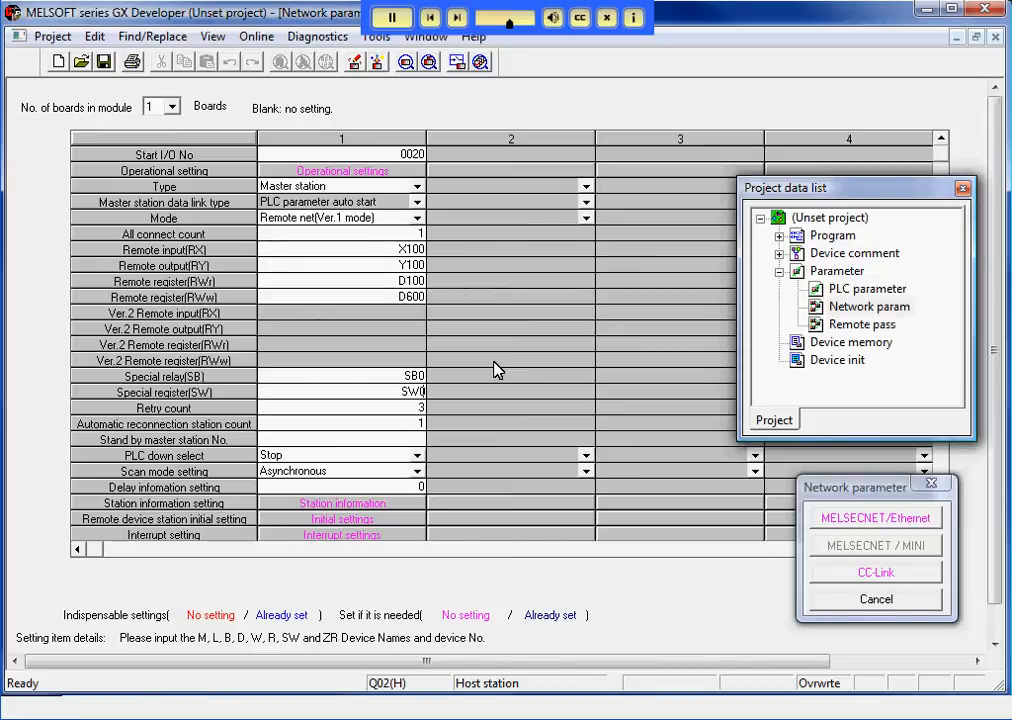
left_click(340, 408)
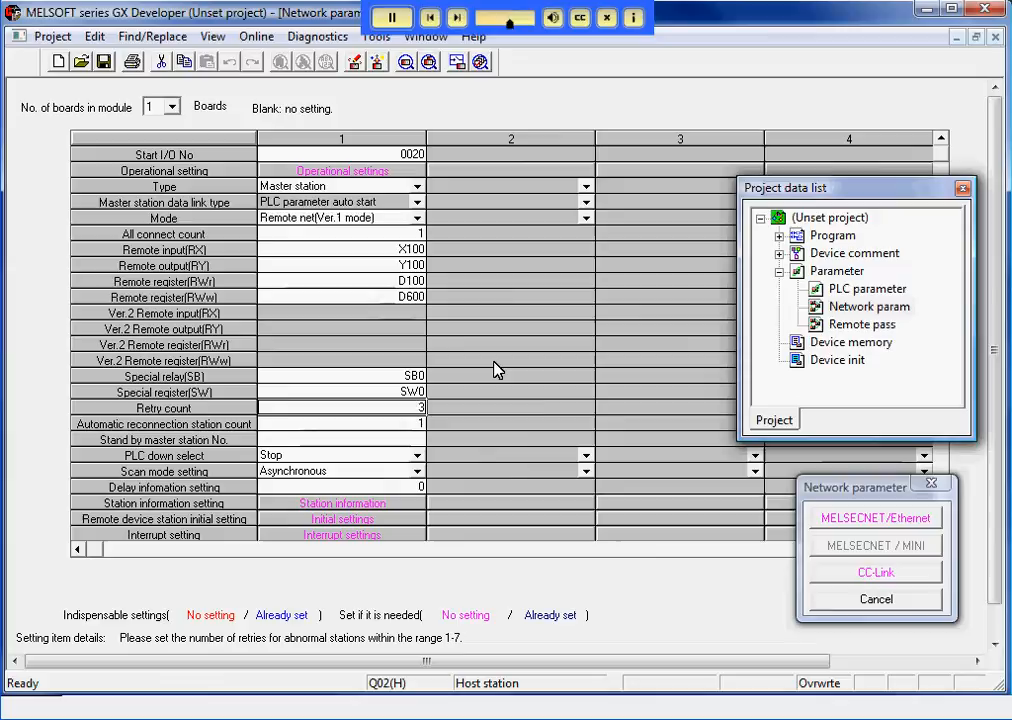
mouse_move(362, 506)
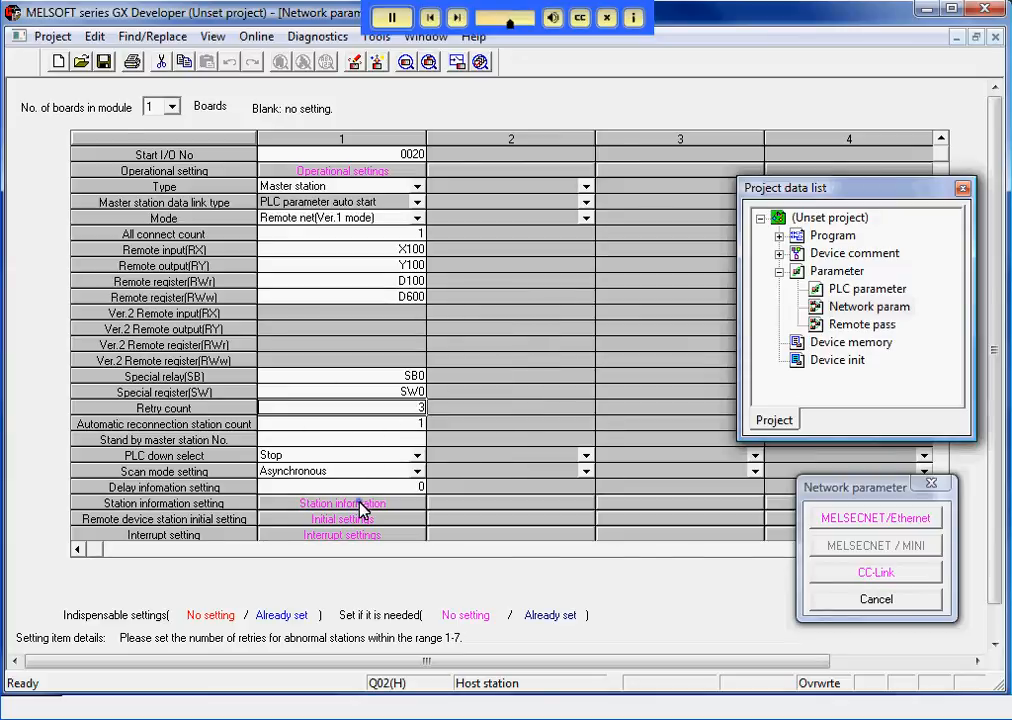
In Station information, make station 1 a remote device station and set its exclusive station count
left_click(340, 504)
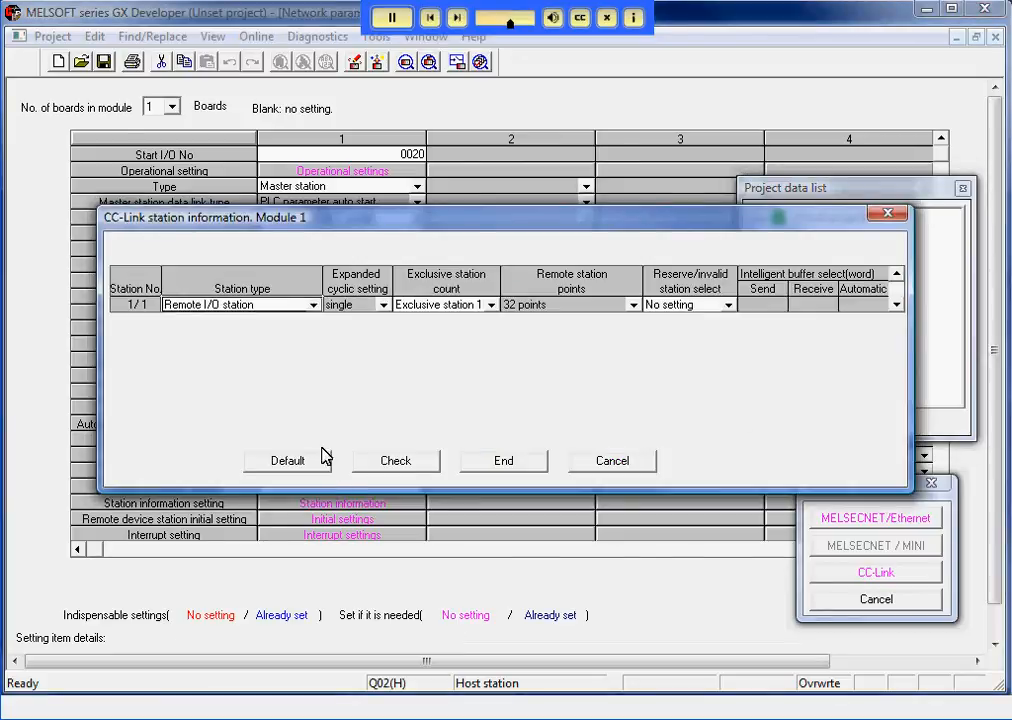
left_click(314, 304)
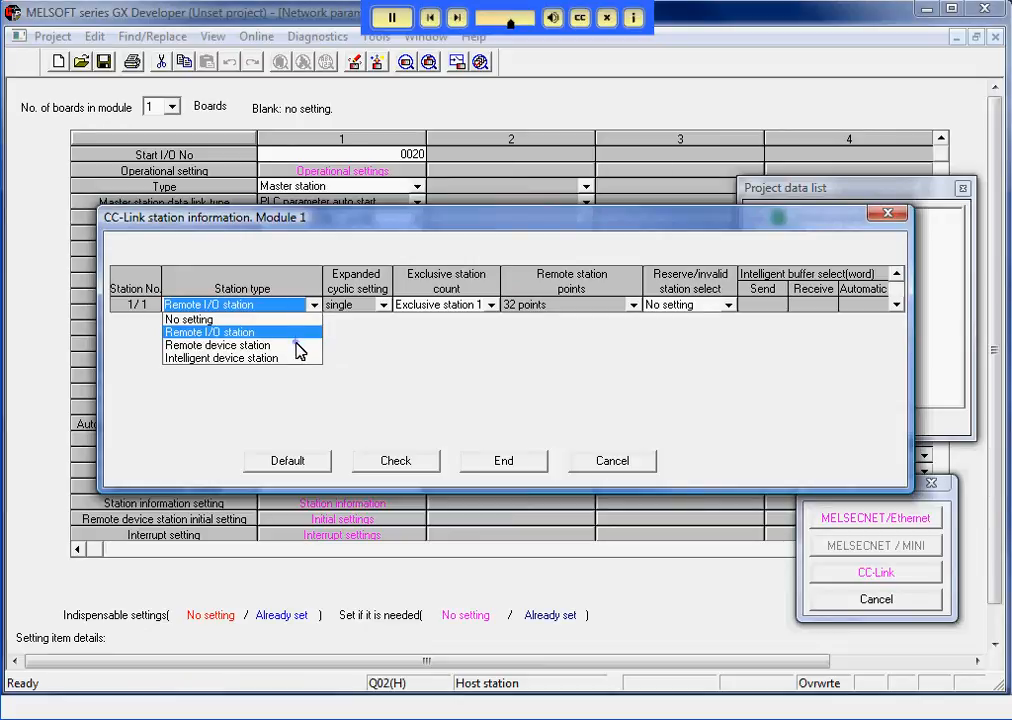
left_click(216, 344)
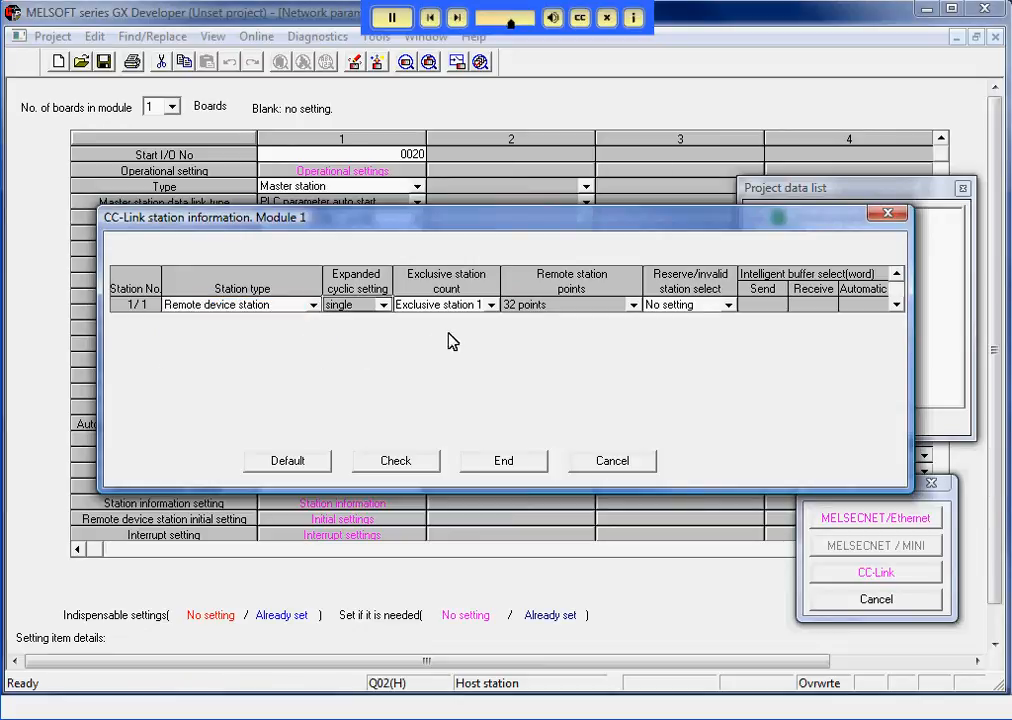
left_click(492, 304)
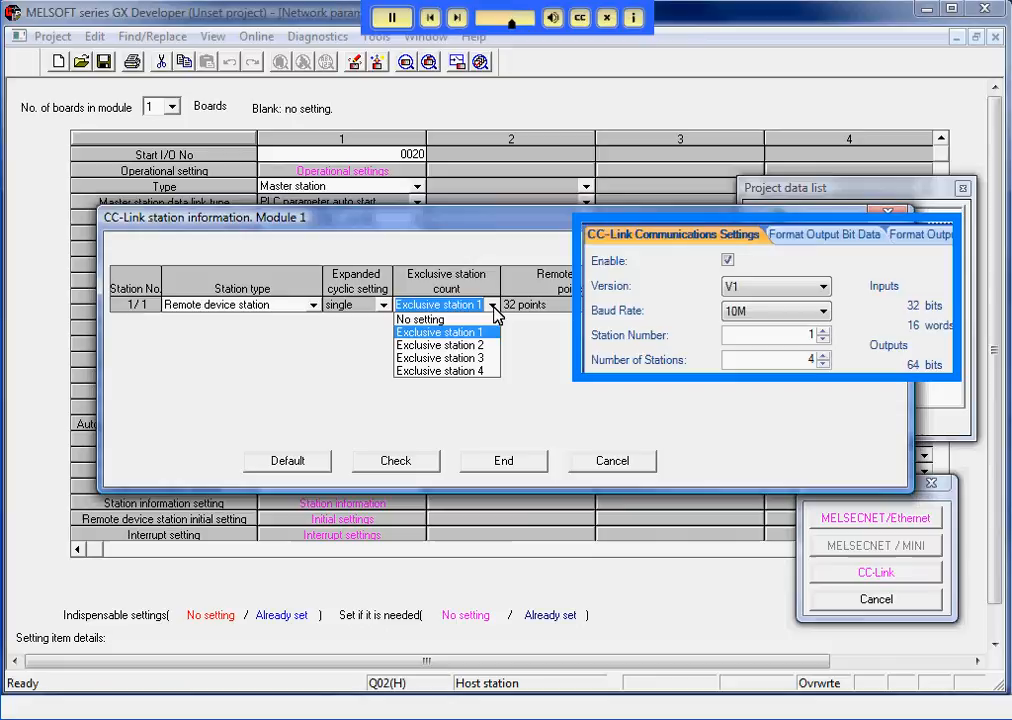
left_click(440, 370)
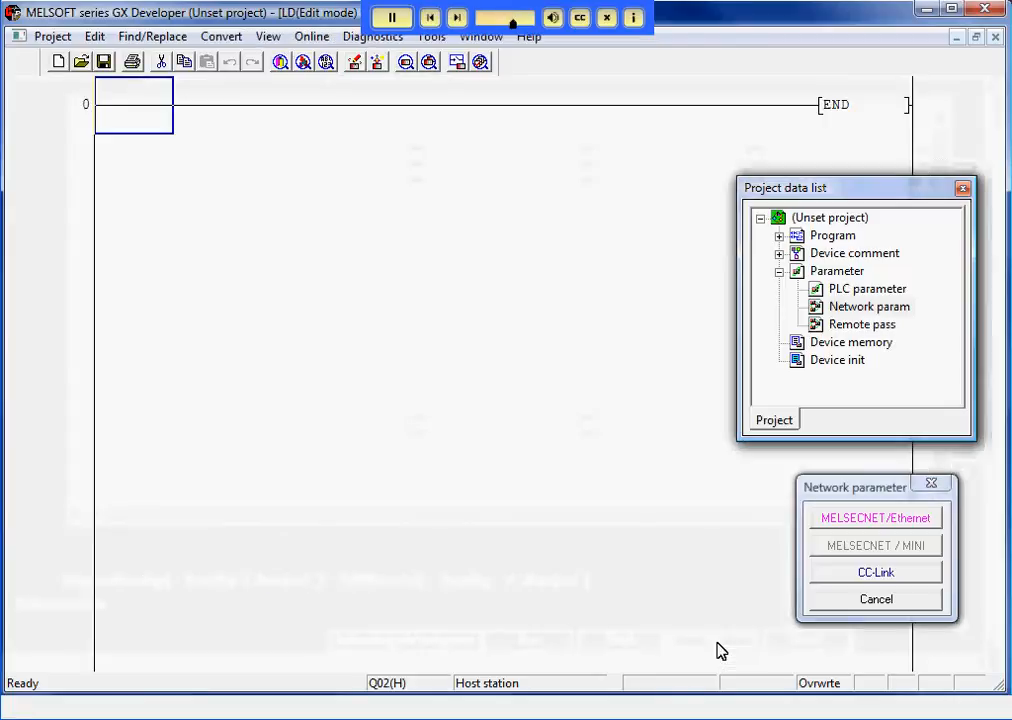
mouse_move(358, 62)
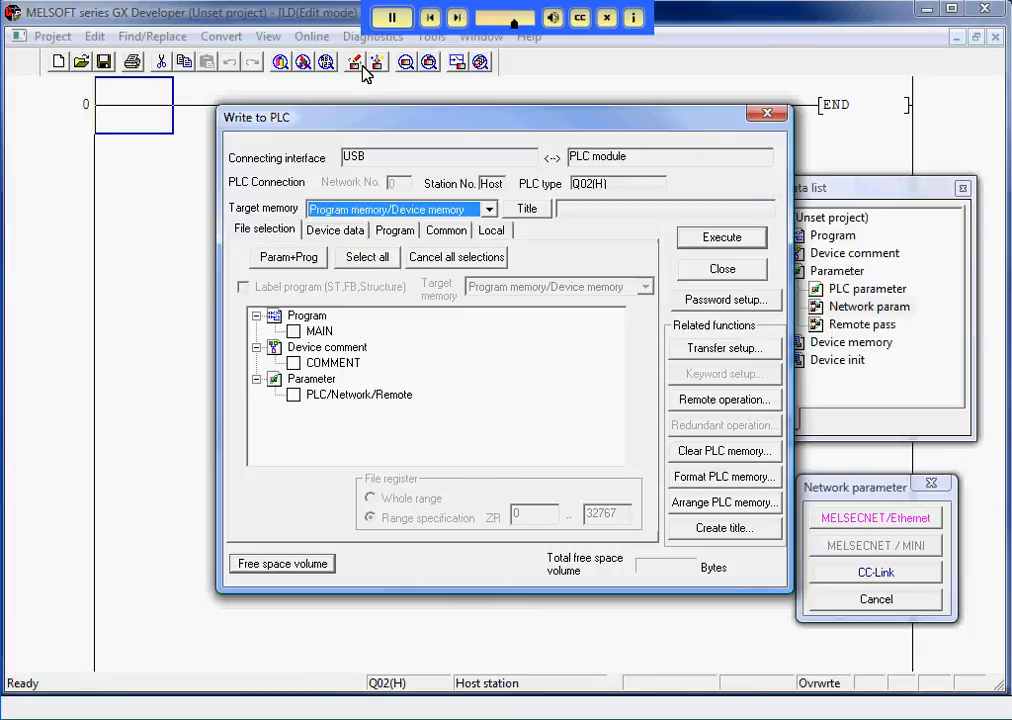
left_click(292, 394)
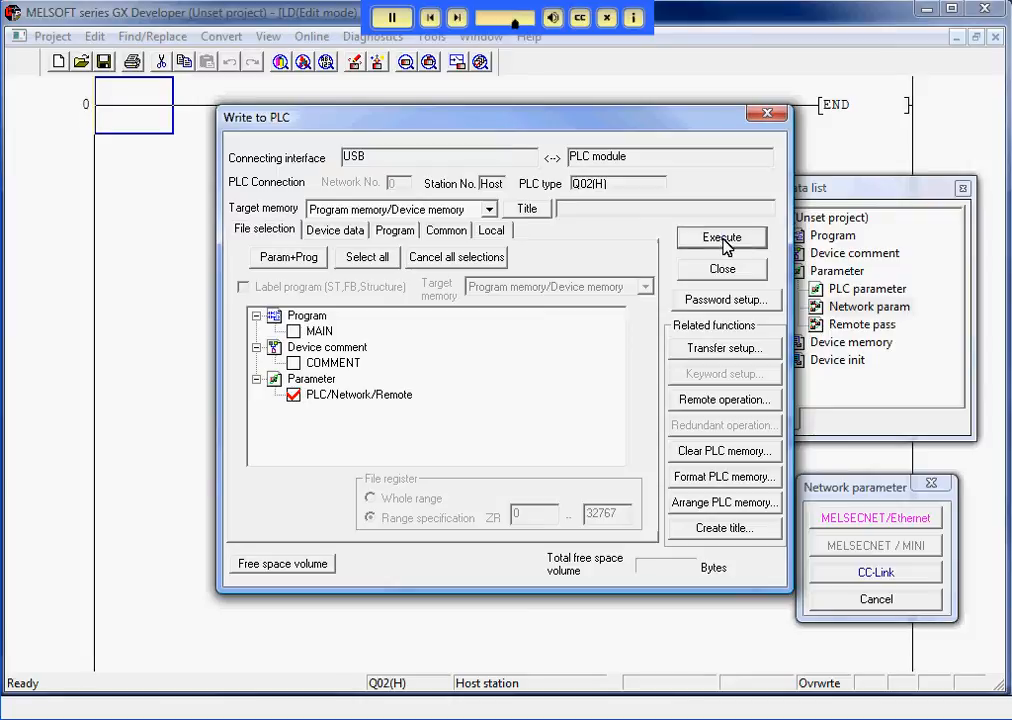
left_click(720, 236)
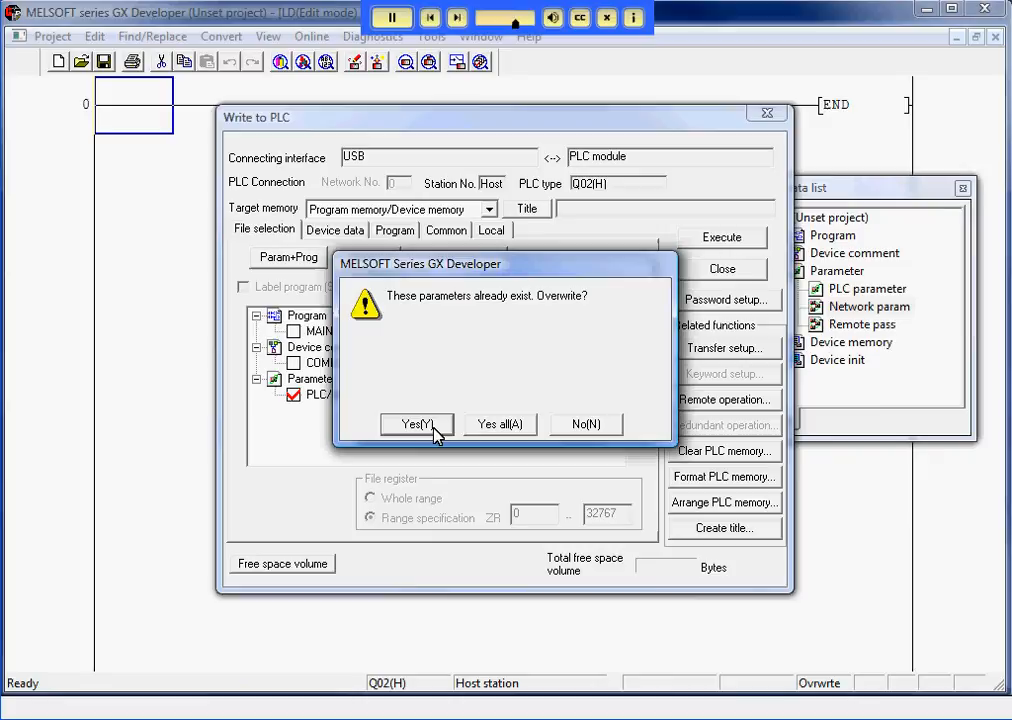
left_click(416, 424)
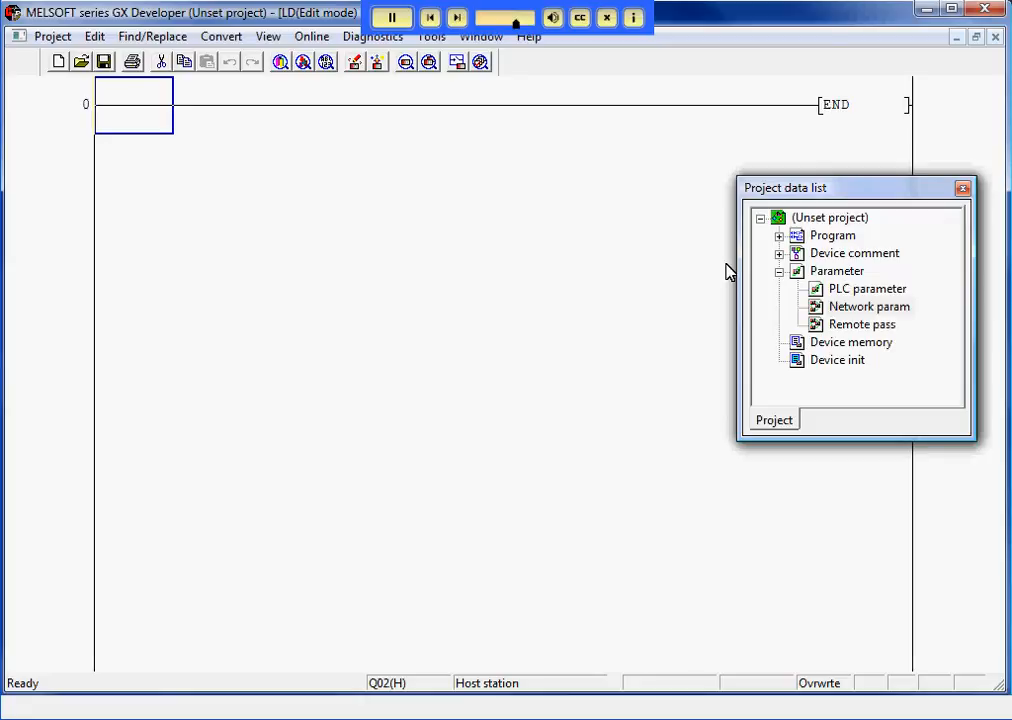
mouse_move(448, 186)
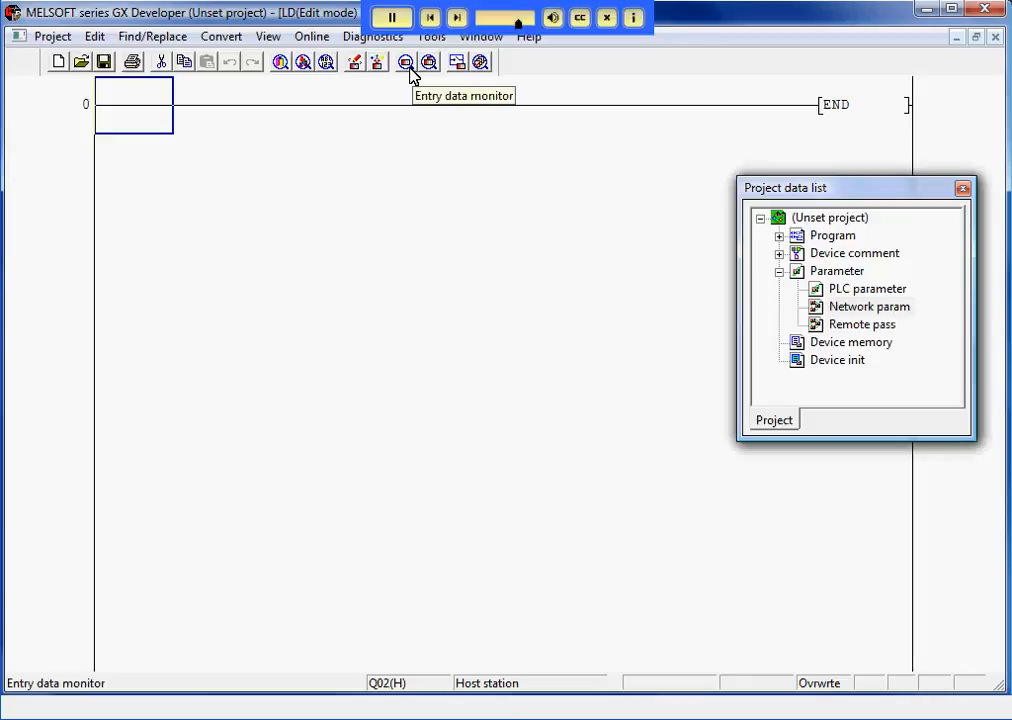
In the entry data monitor's Register devices form, enter D100 displayed as a real number
left_click(404, 62)
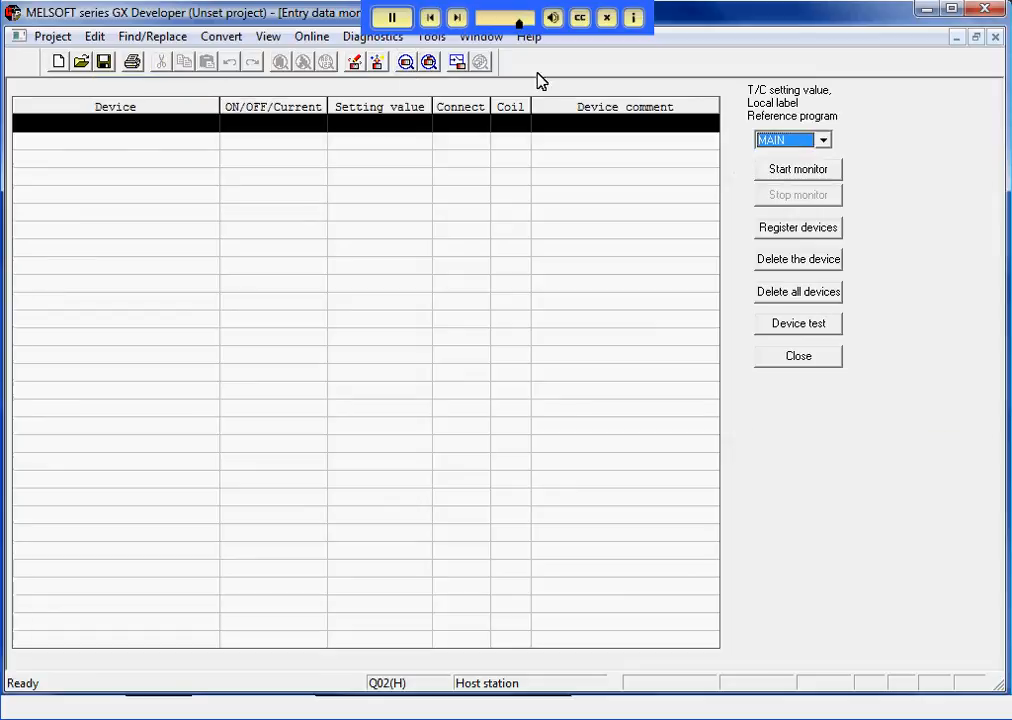
left_click(798, 228)
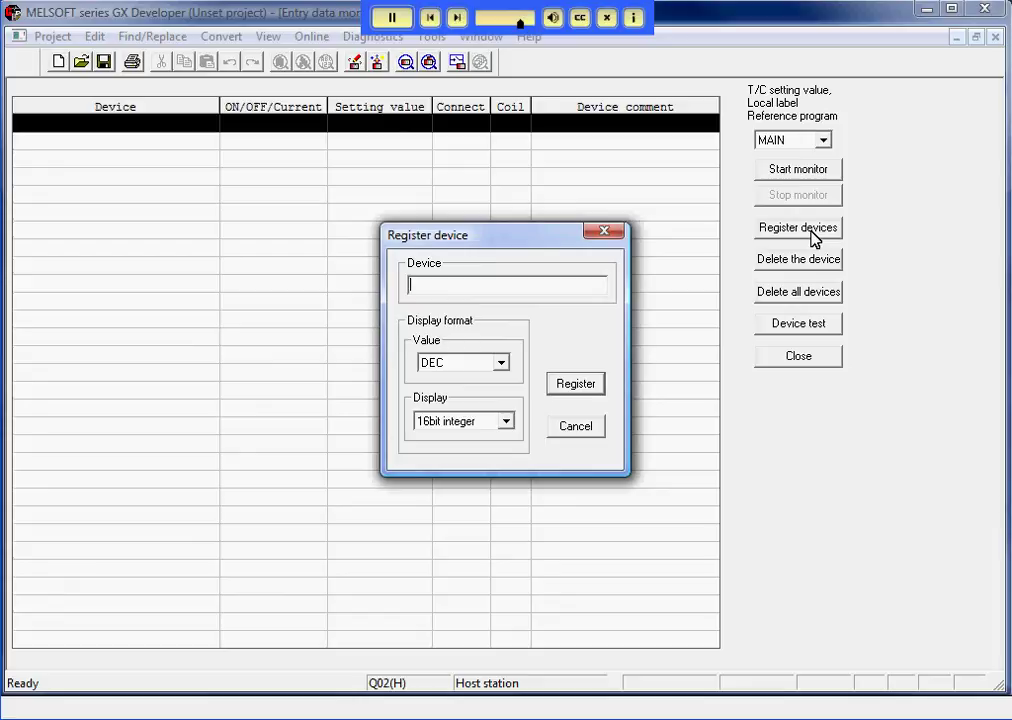
type("D1")
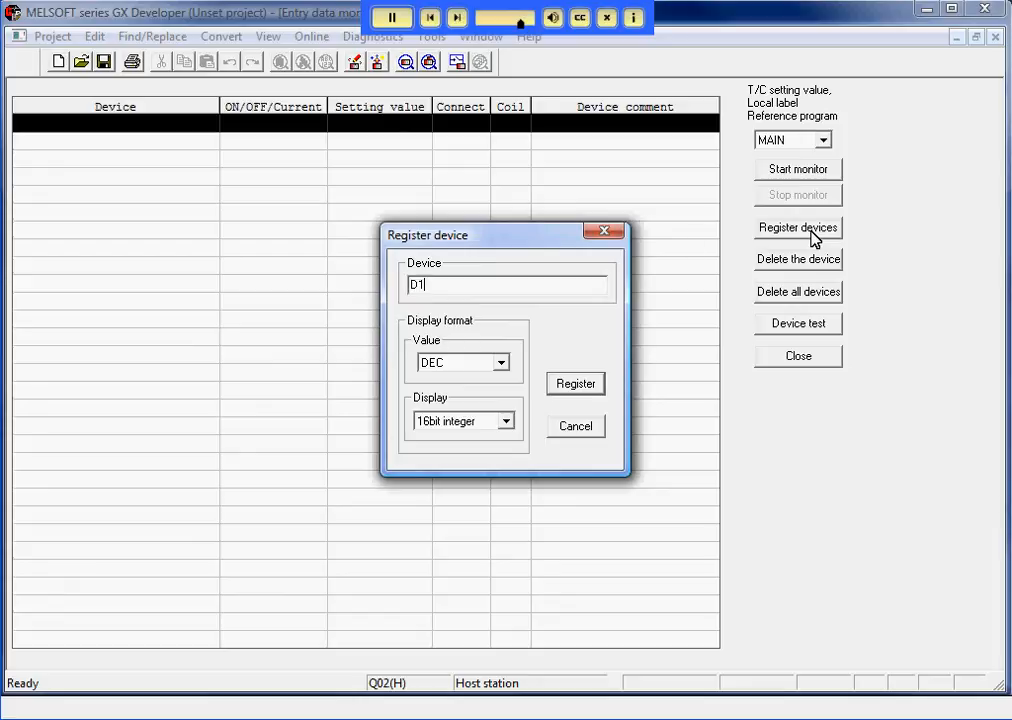
left_click(502, 420)
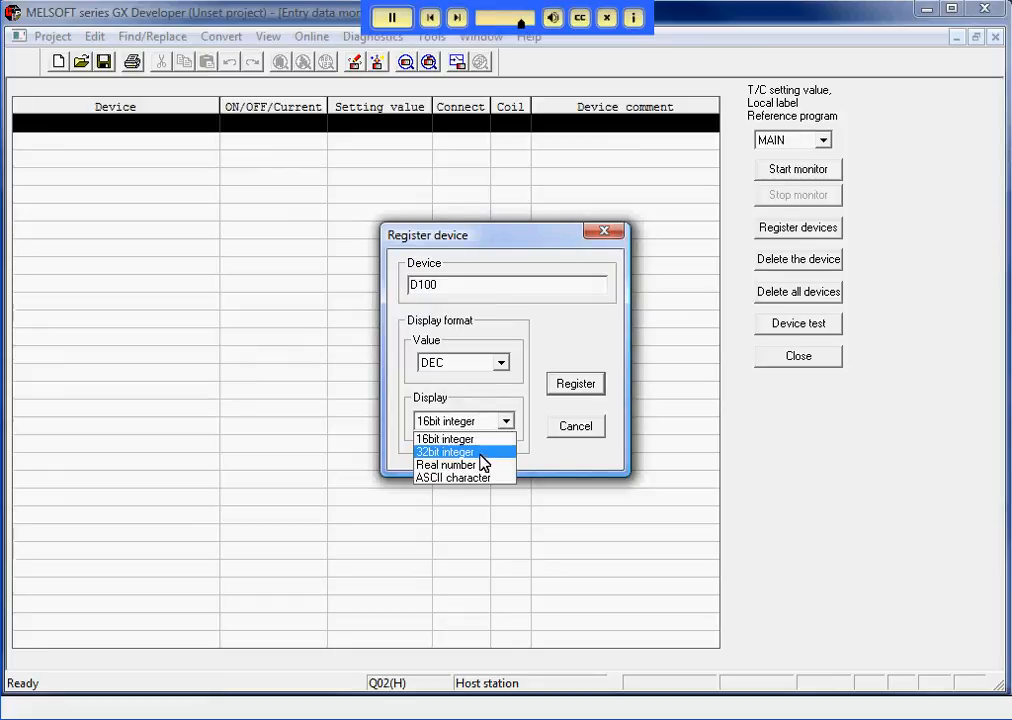
left_click(448, 464)
type("D")
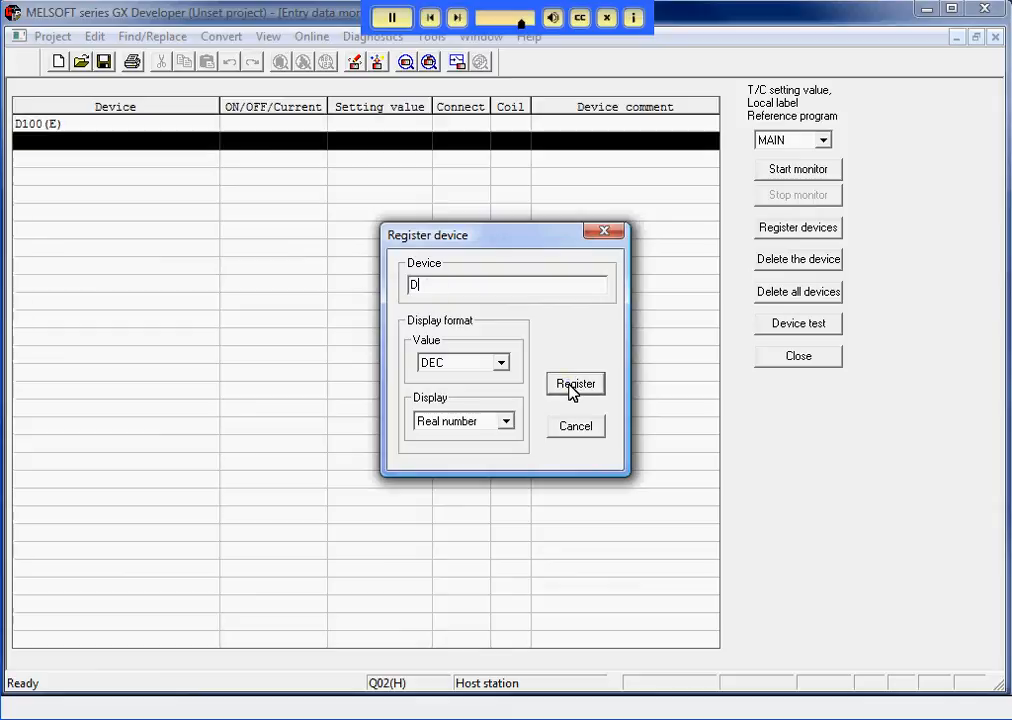
Register D102, D104 and D600 as real-number devices and close the form
type("102")
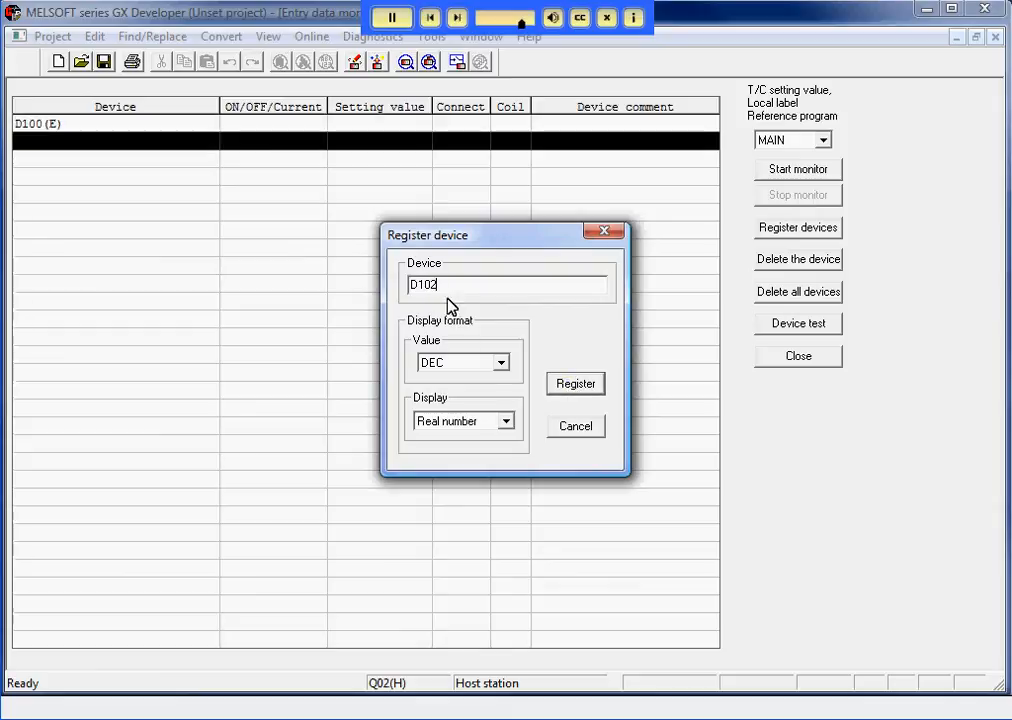
left_click(576, 384)
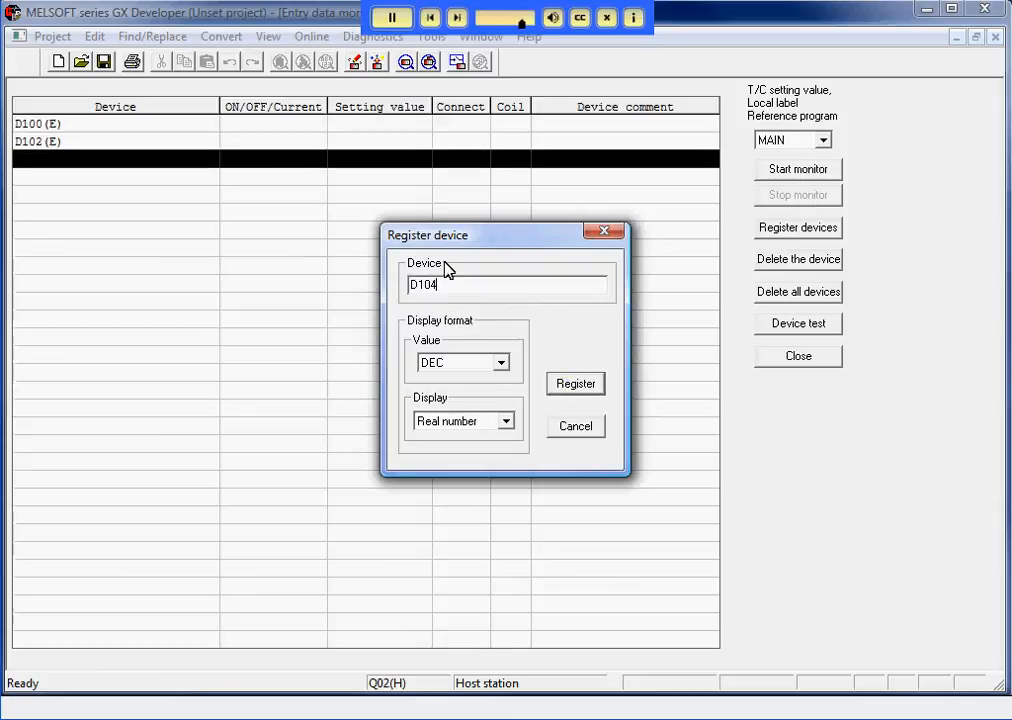
left_click(576, 384)
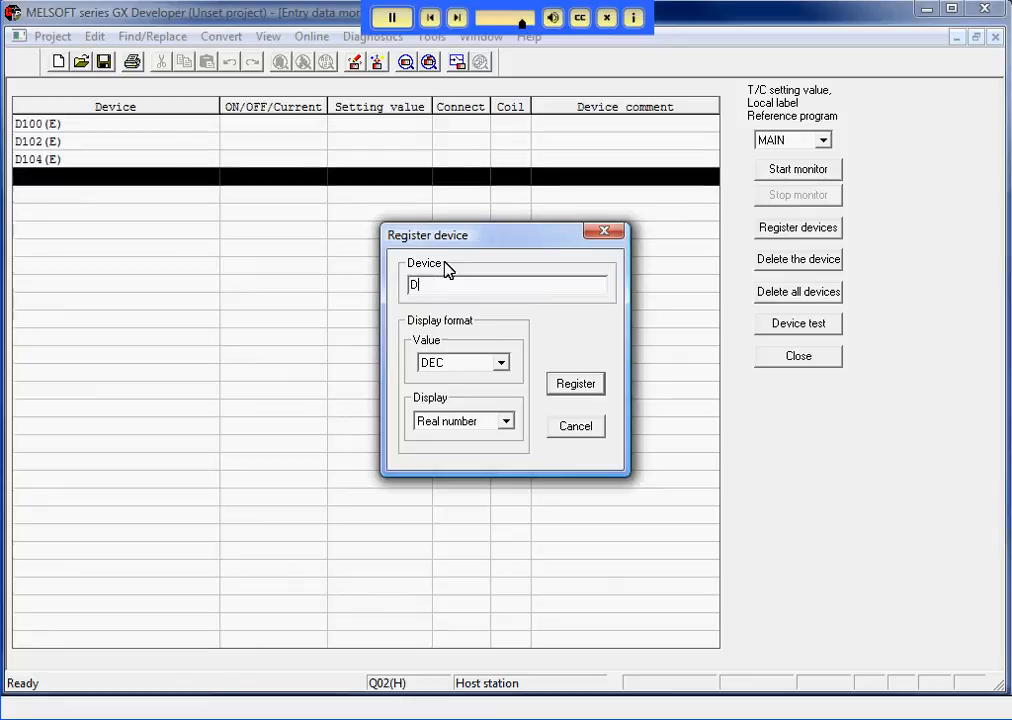
type("600")
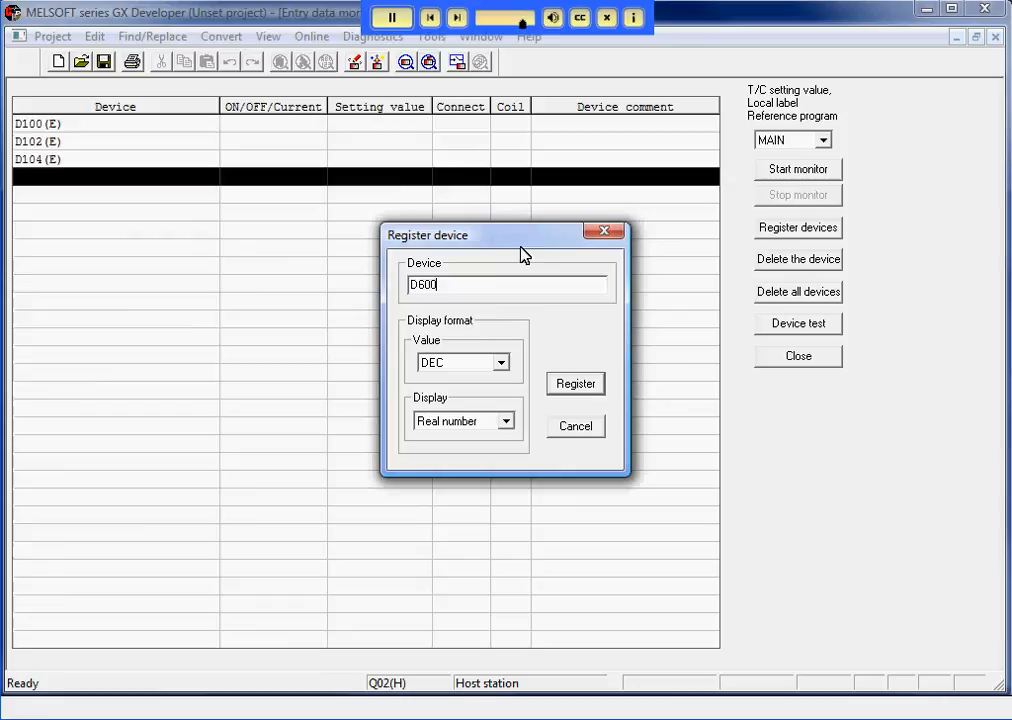
left_click(576, 384)
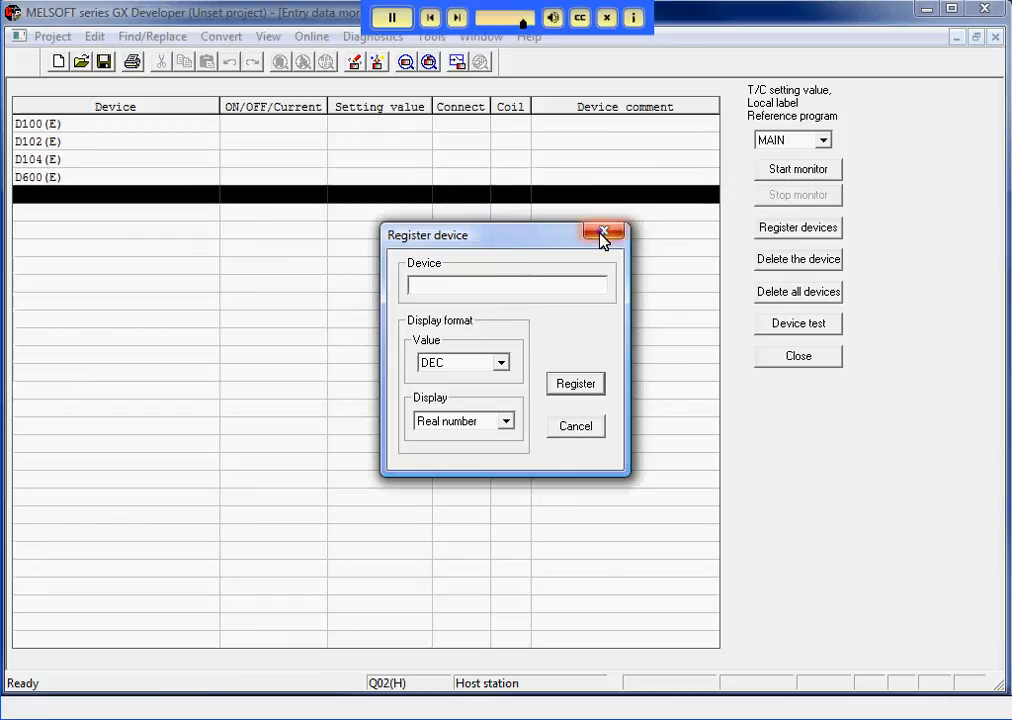
left_click(604, 232)
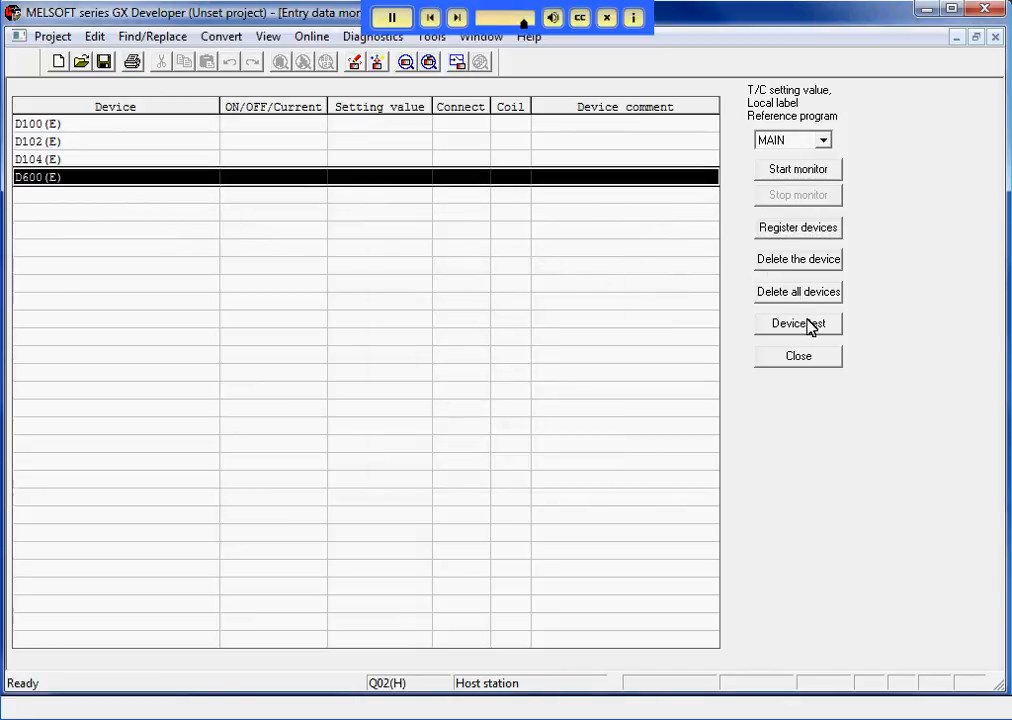
Use Device test to set D600 to 180 as a Real number value
left_click(798, 324)
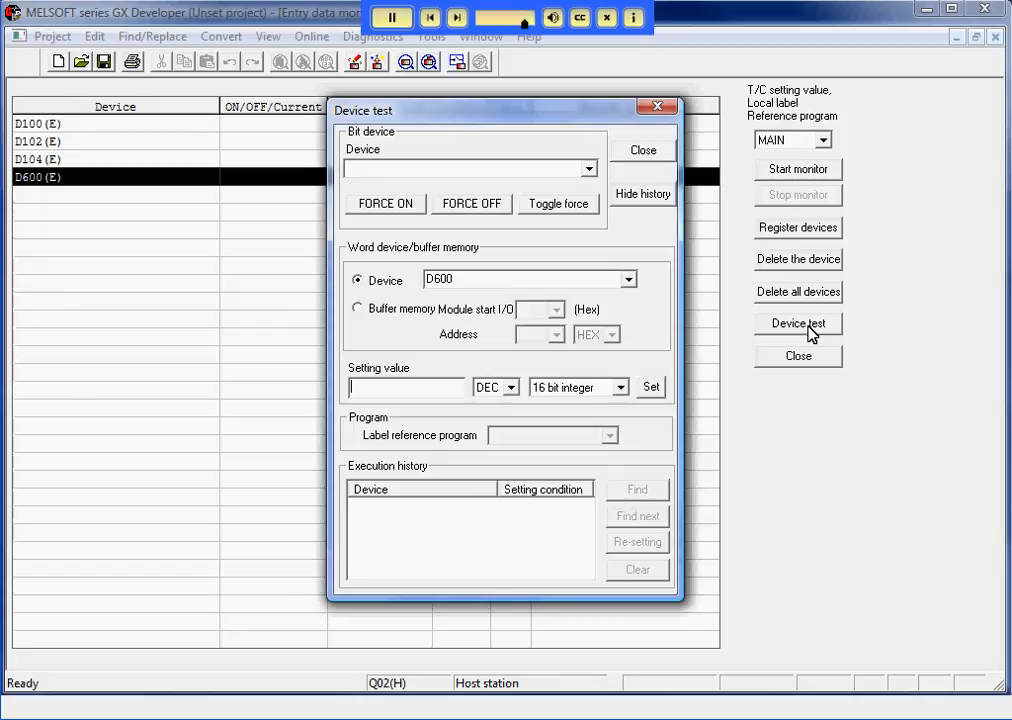
type("180")
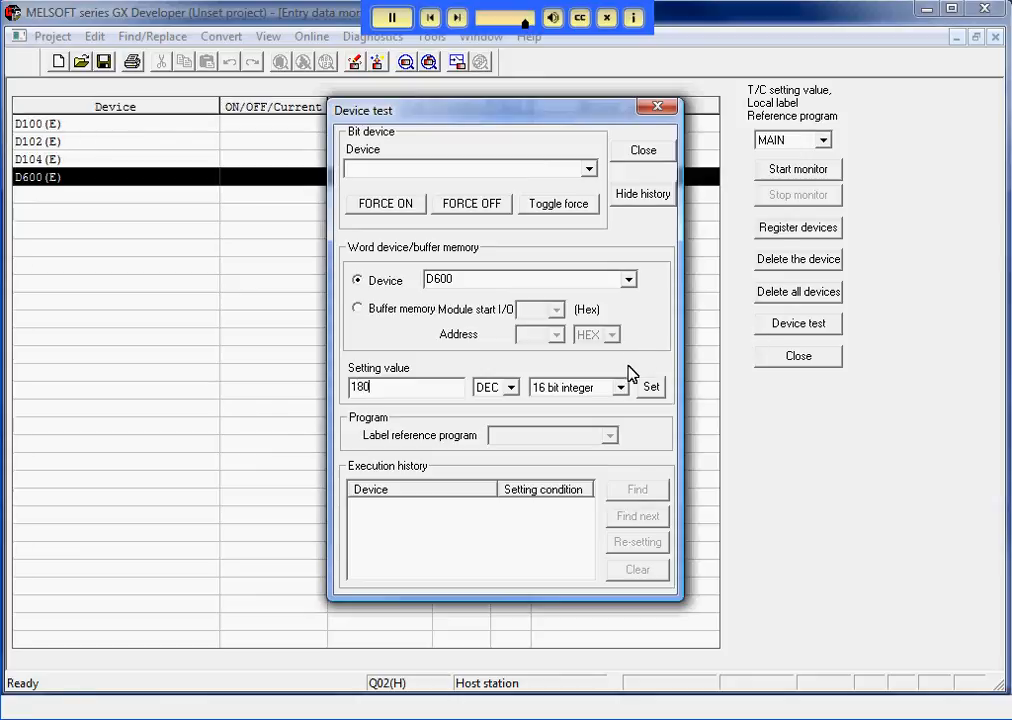
left_click(620, 388)
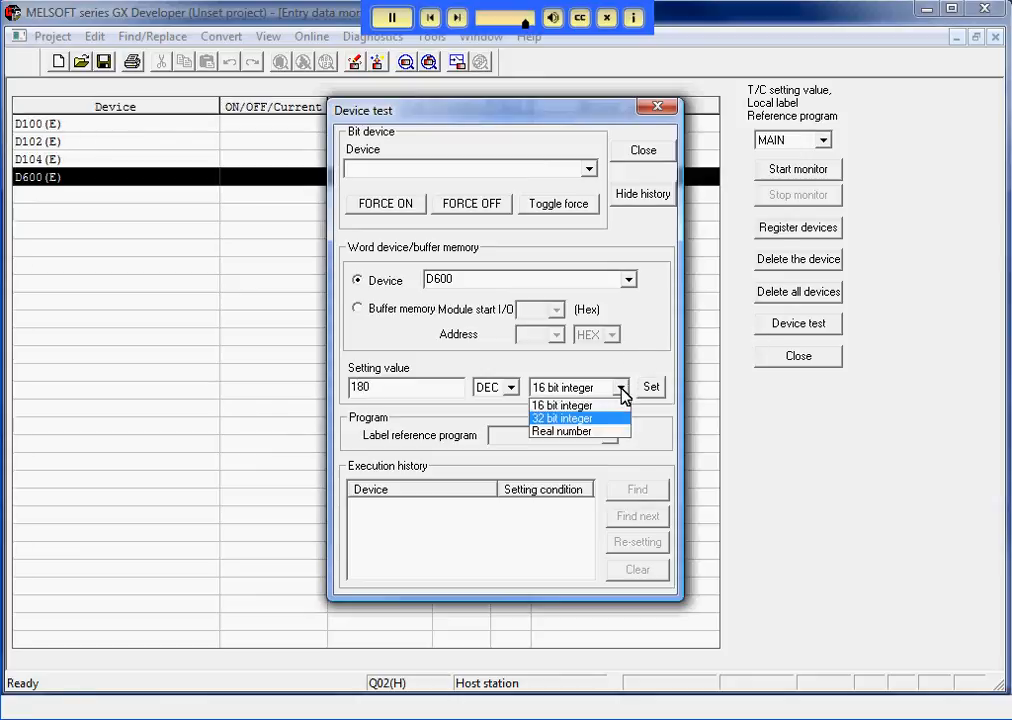
left_click(566, 432)
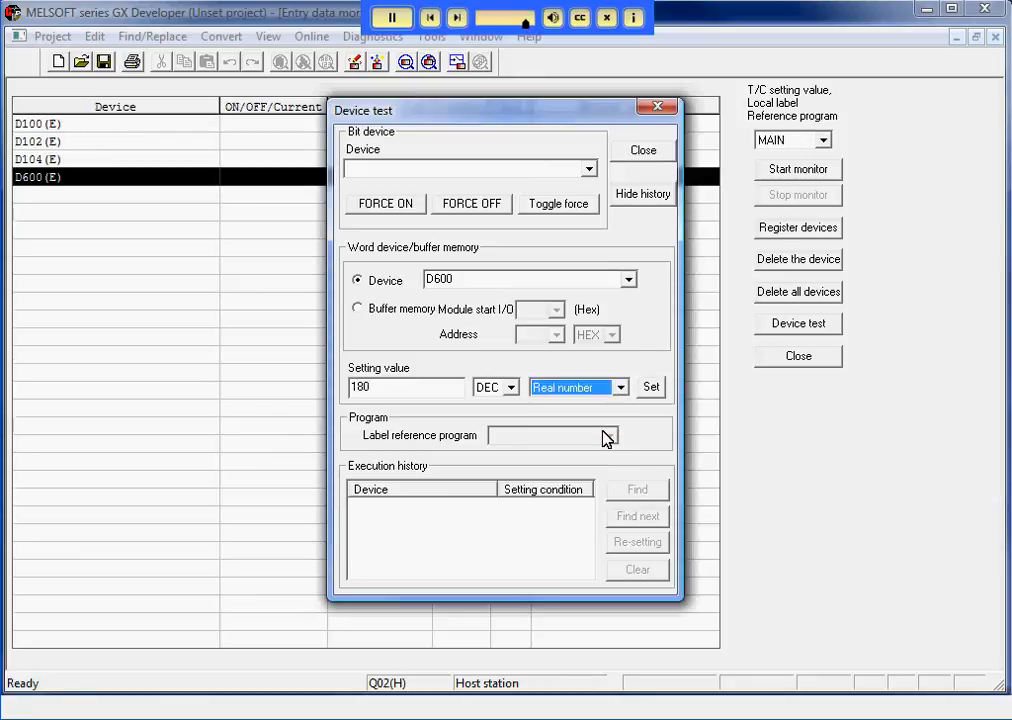
mouse_move(648, 412)
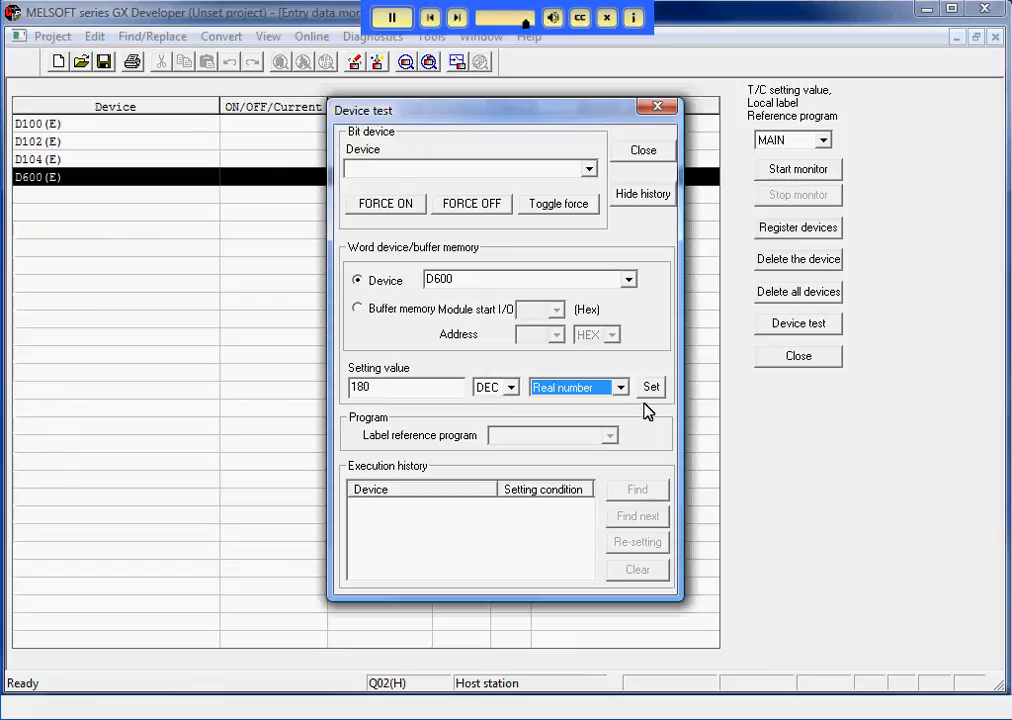
left_click(652, 388)
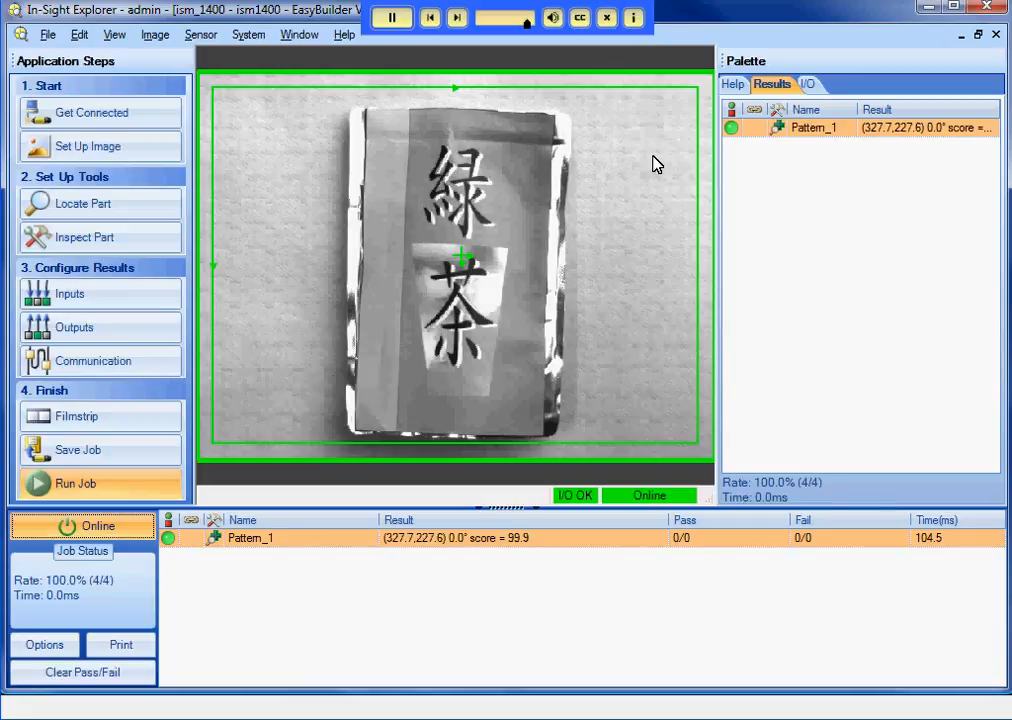
mouse_move(818, 178)
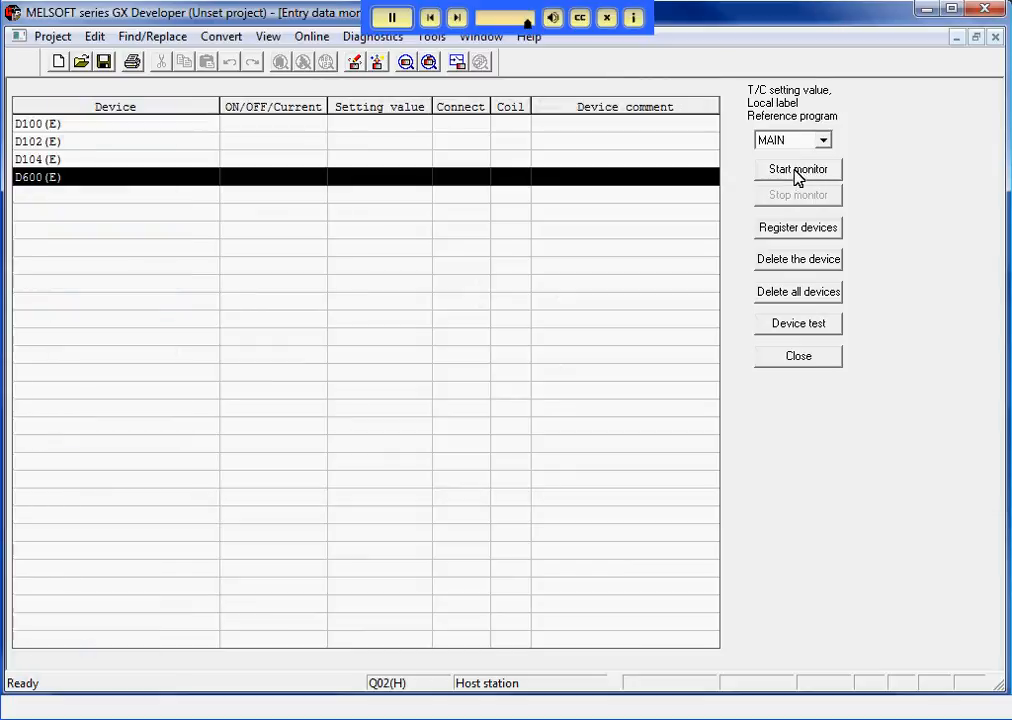
Start monitoring the registered devices so the PLC values update live
left_click(798, 168)
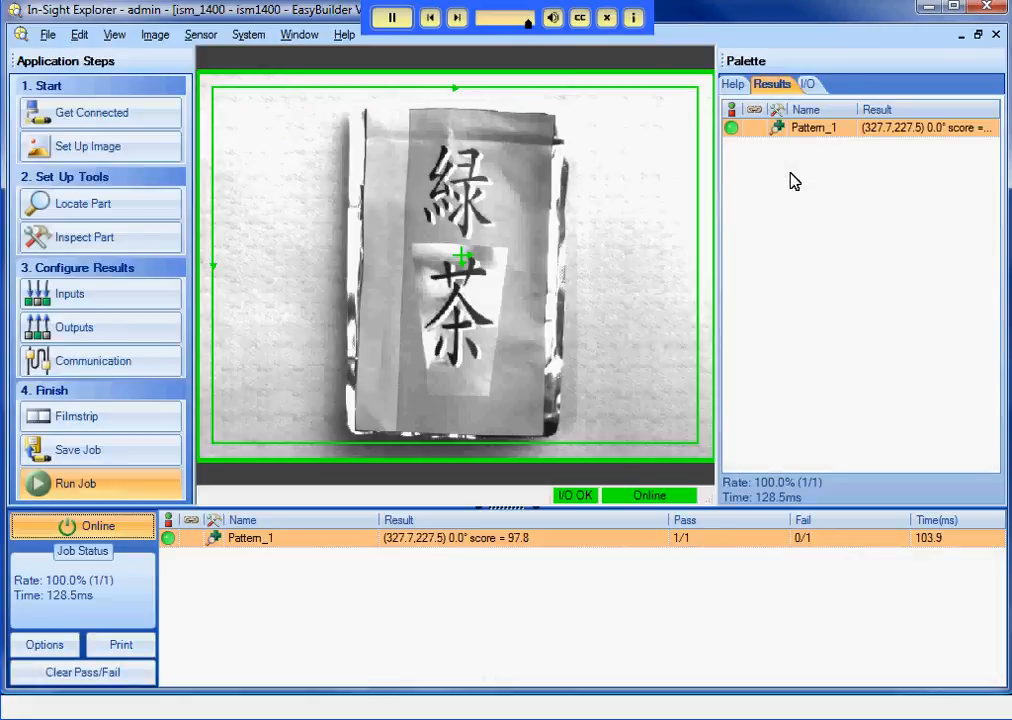
mouse_move(314, 232)
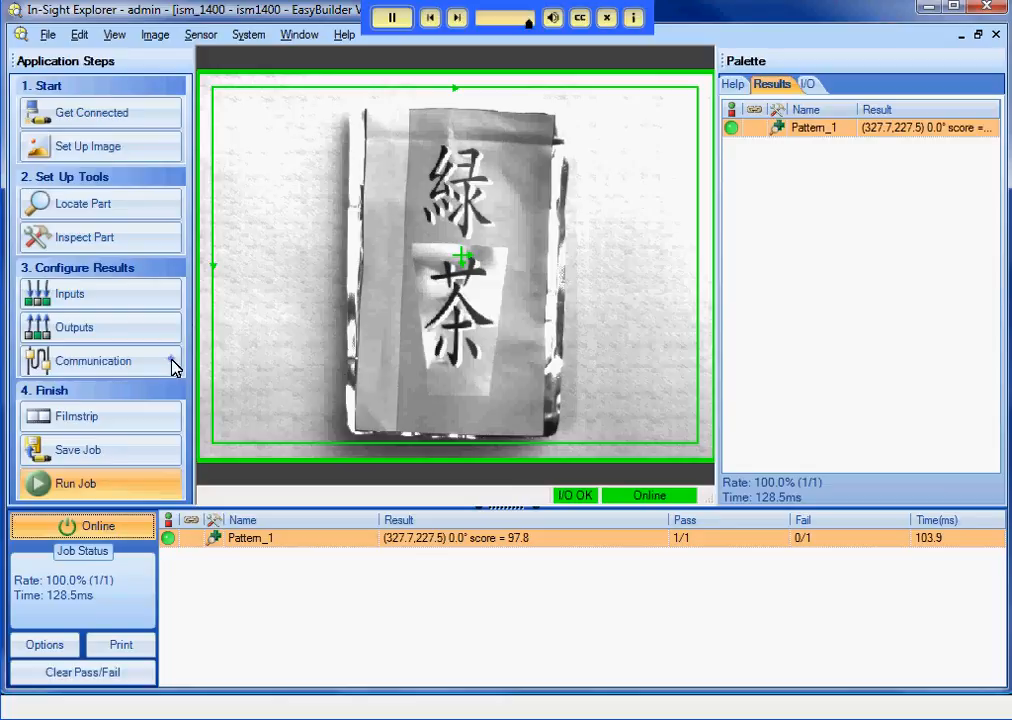
Check CC-Link Format Input Word Data shows 180, then view Pattern_1's Rotation Tolerance
left_click(92, 360)
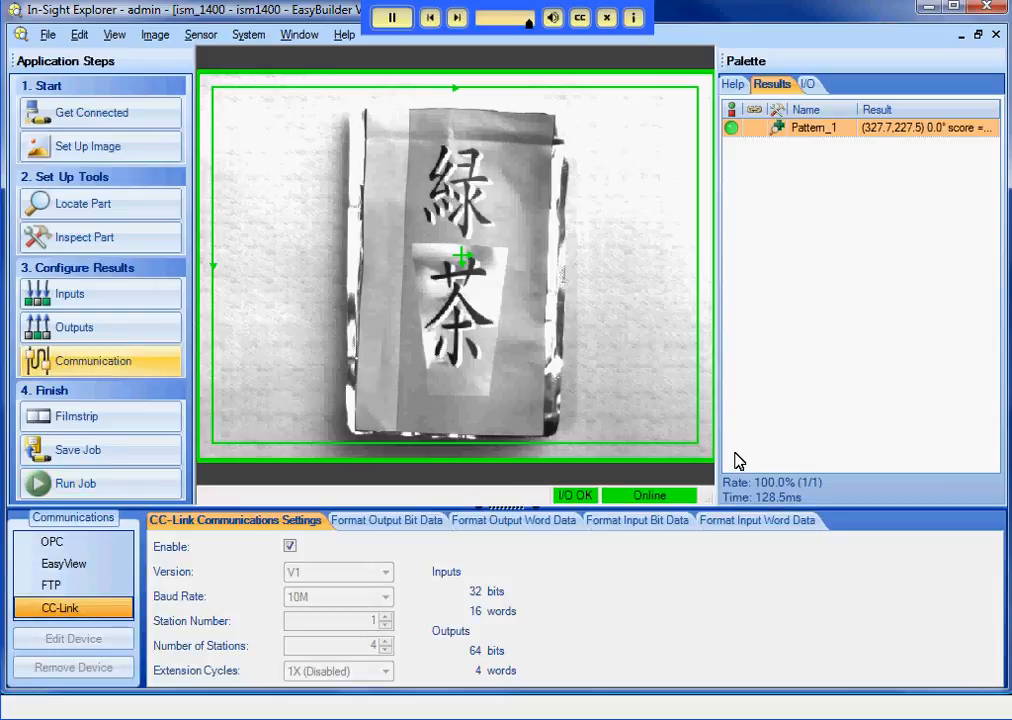
left_click(760, 520)
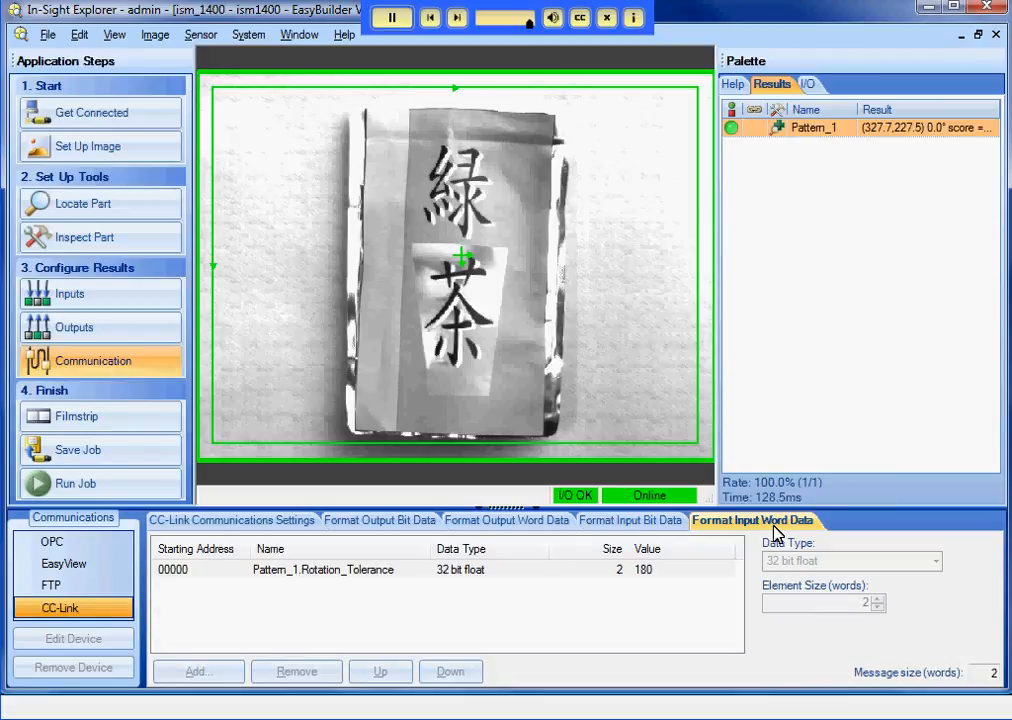
left_click(658, 568)
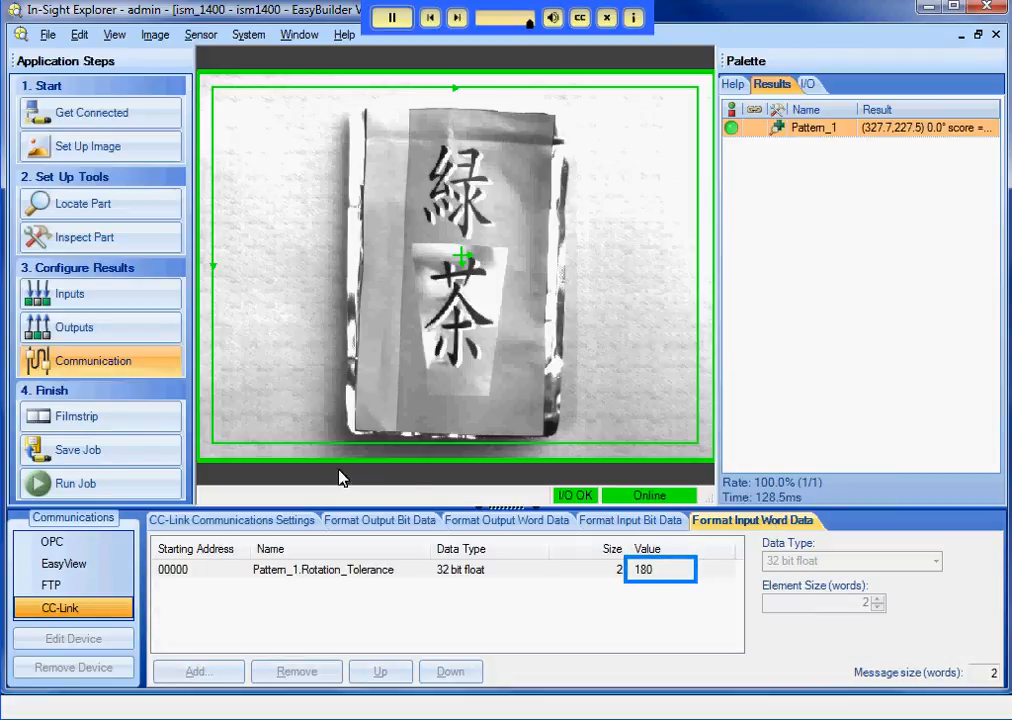
left_click(84, 236)
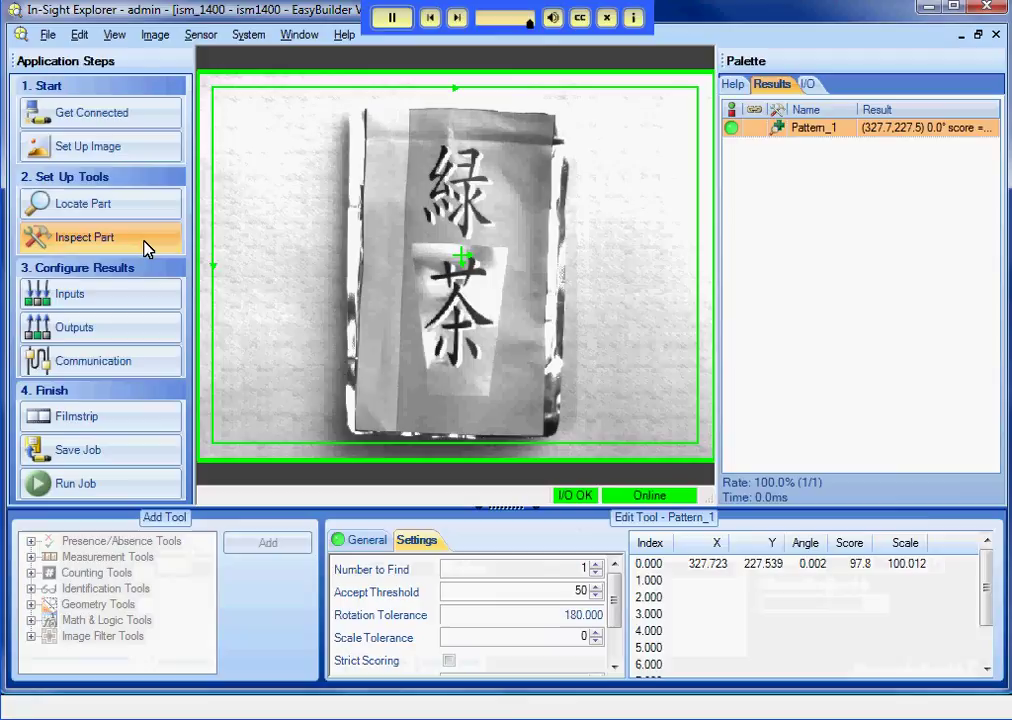